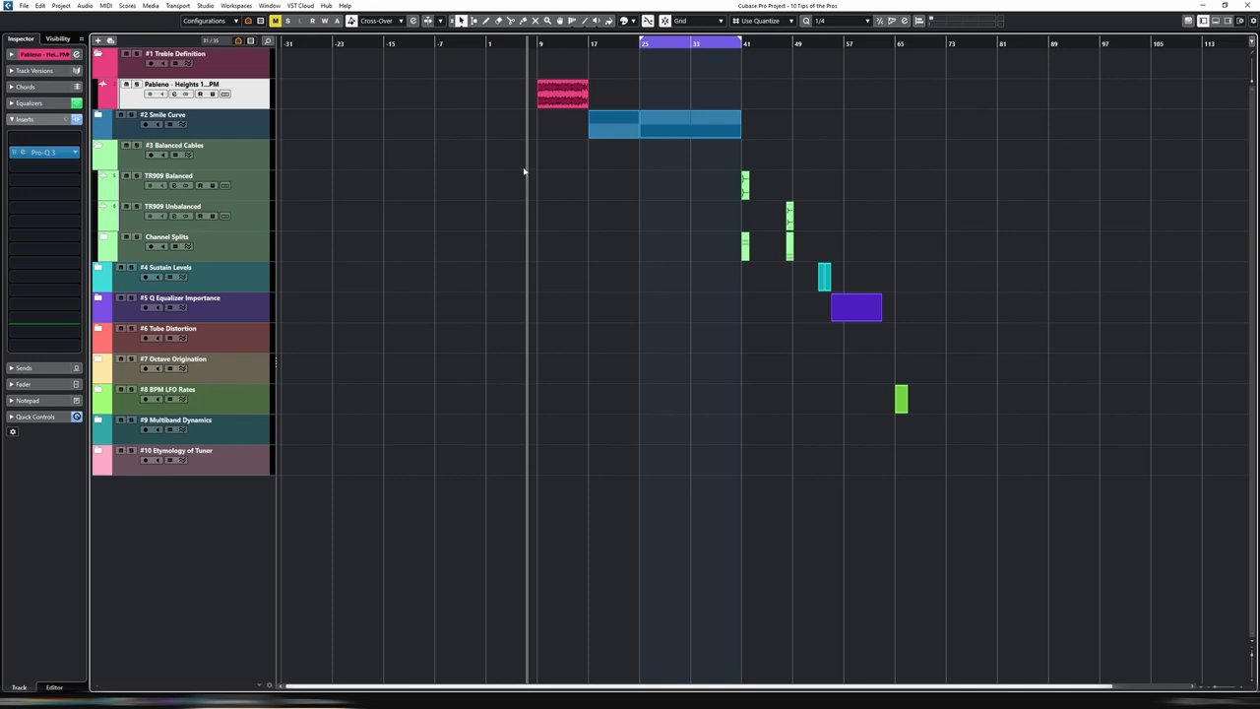
mouse_move(539, 165)
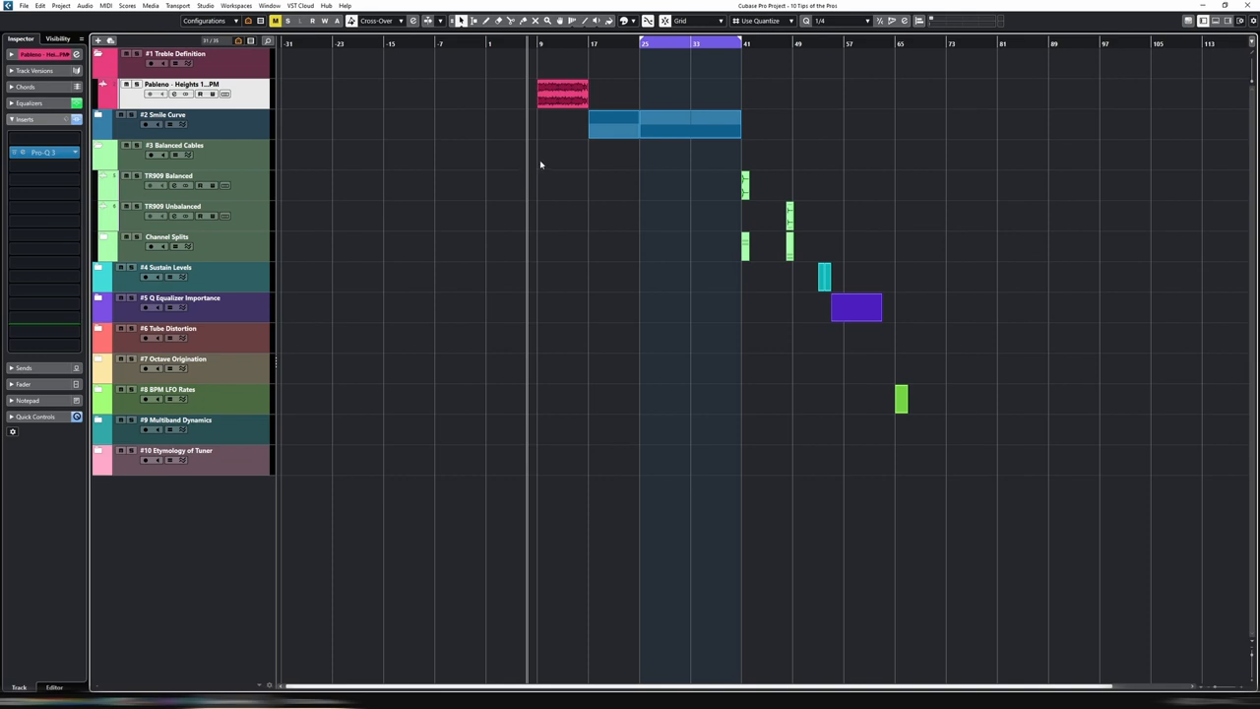
mouse_move(555, 150)
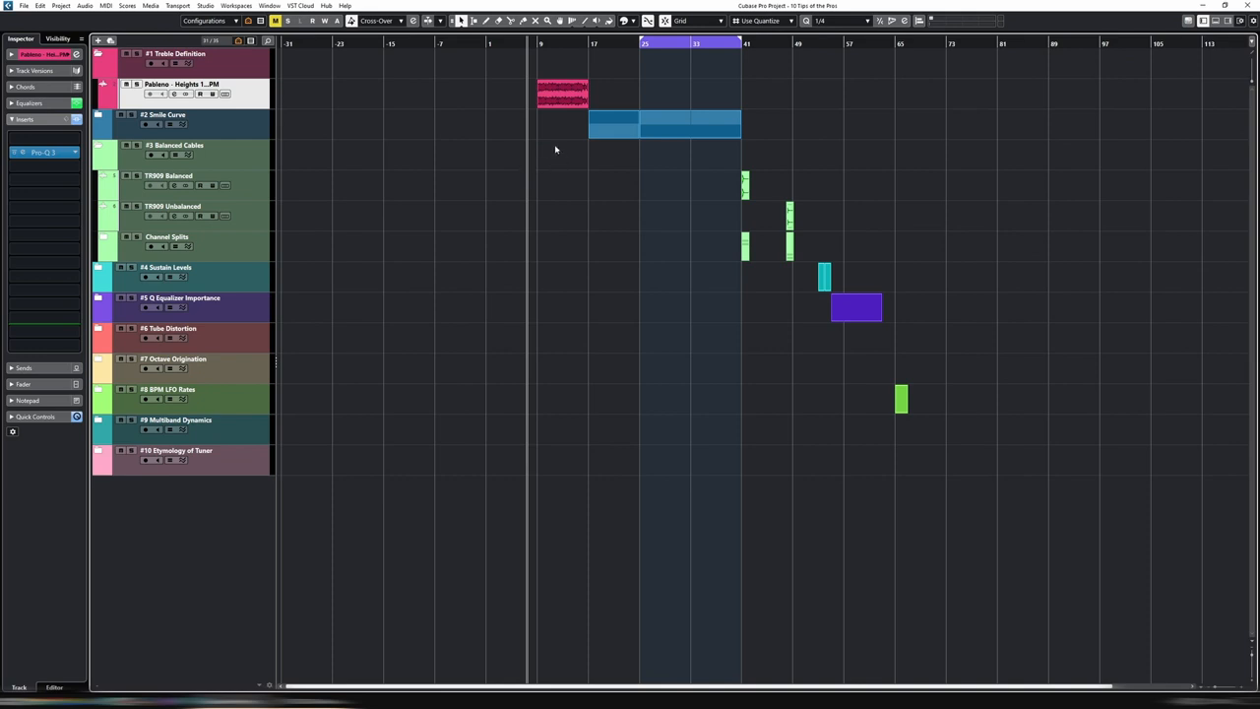
mouse_move(518, 109)
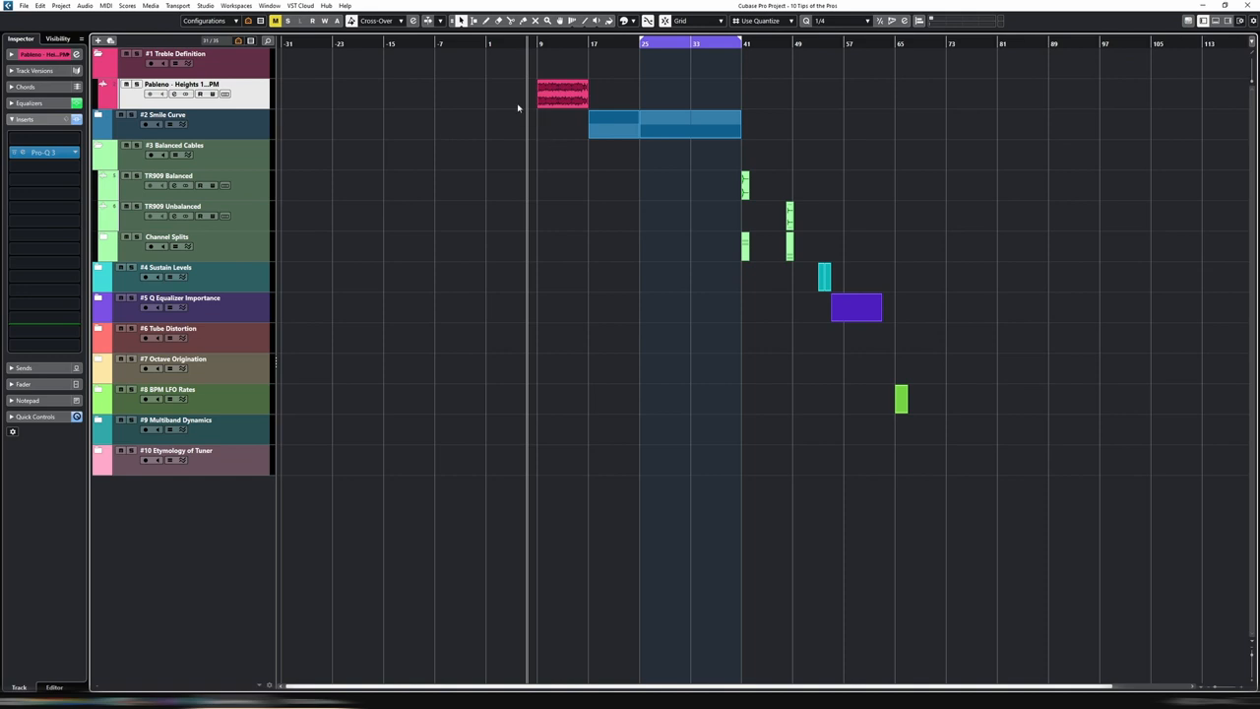
mouse_move(506, 97)
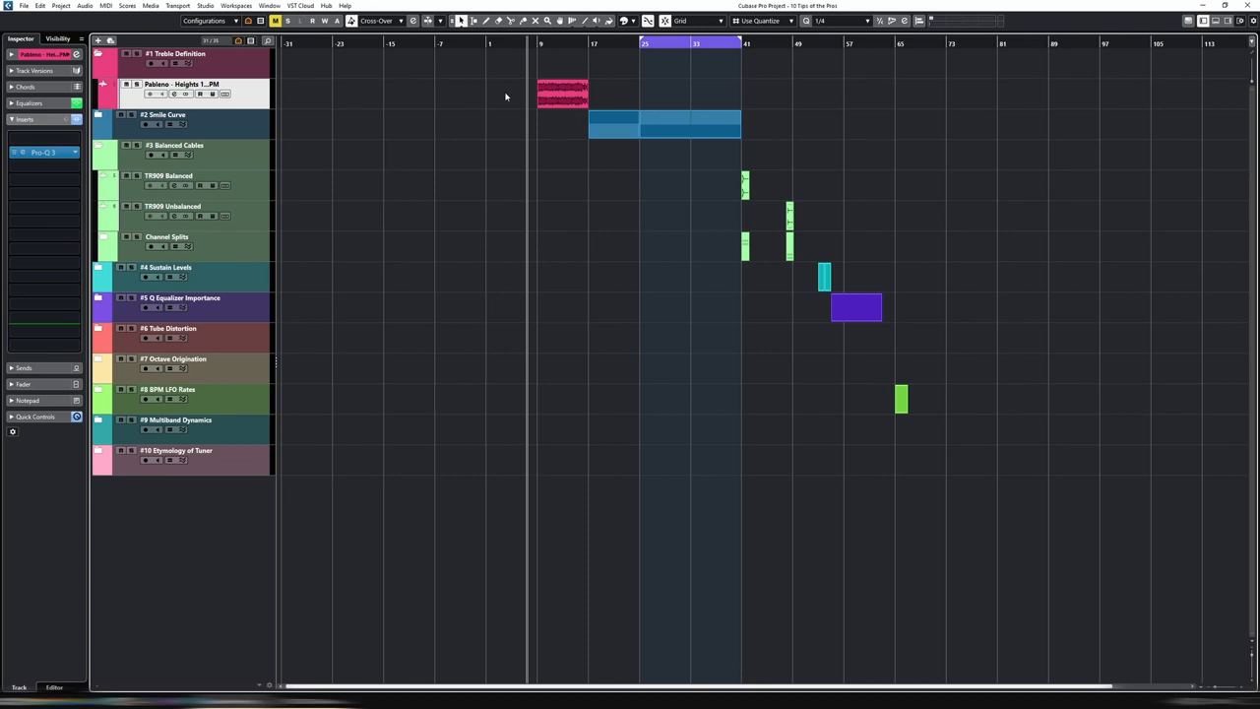
mouse_move(516, 110)
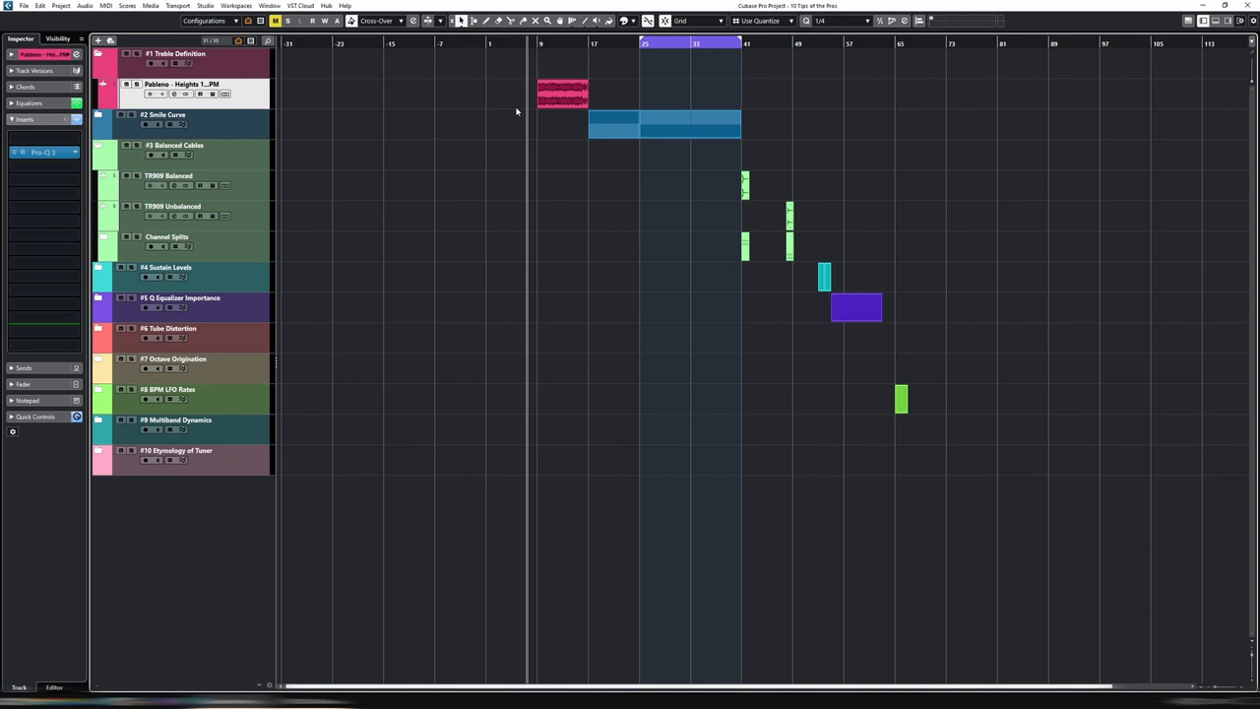
mouse_move(516, 109)
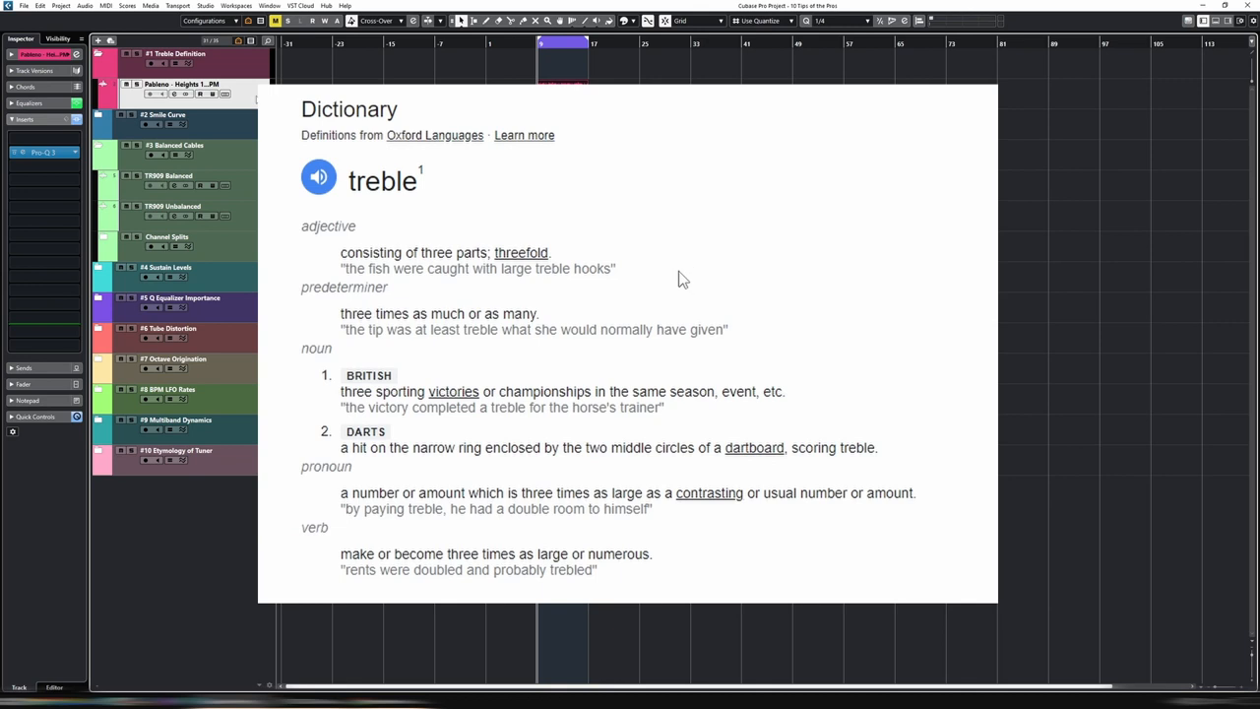
mouse_move(586, 266)
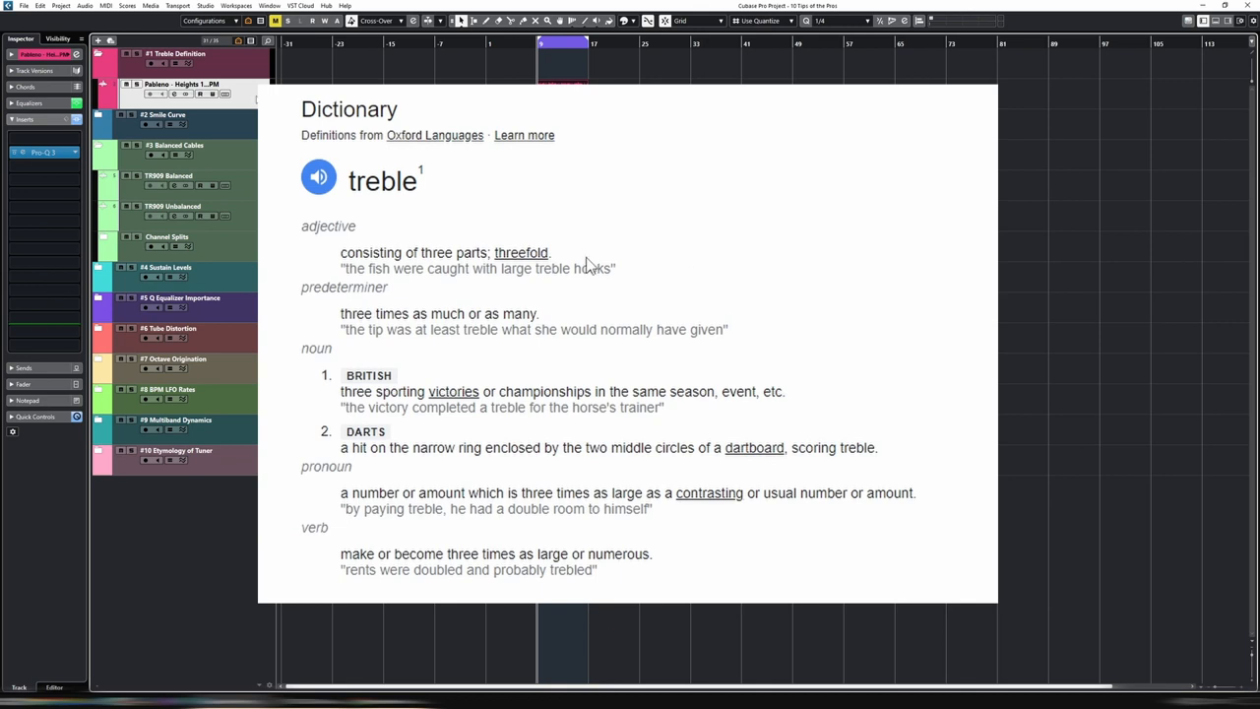
mouse_move(561, 327)
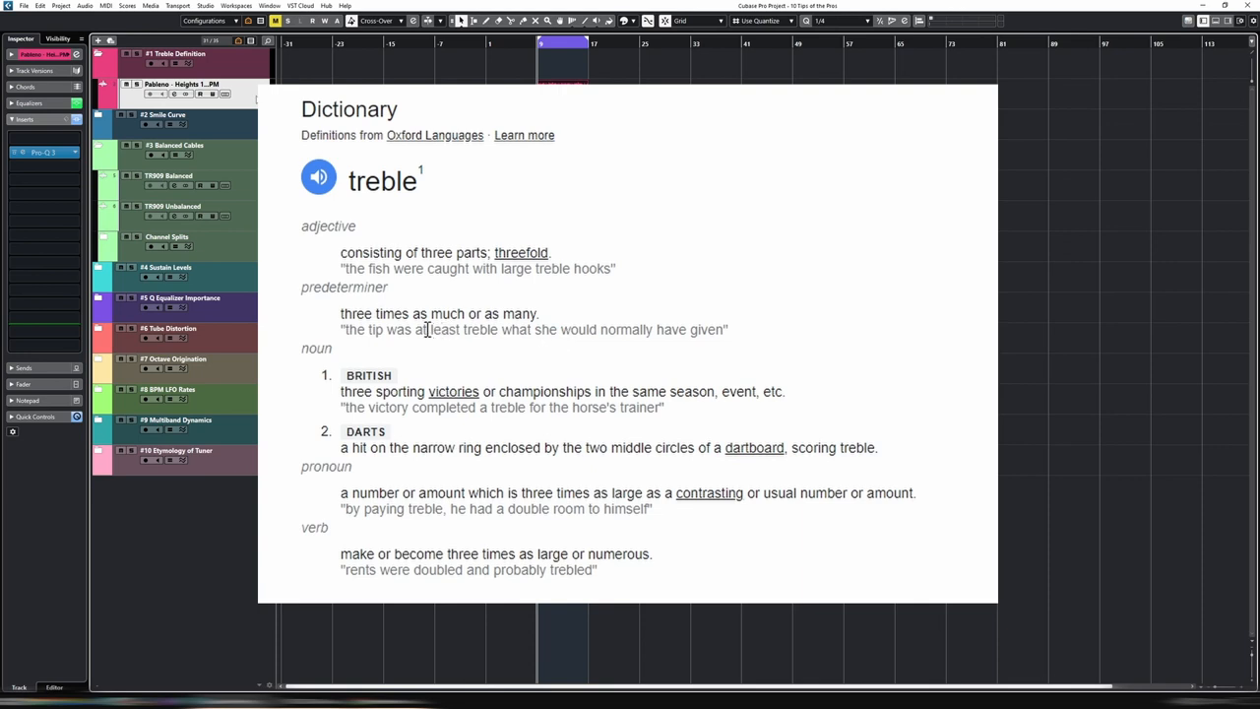
mouse_move(579, 412)
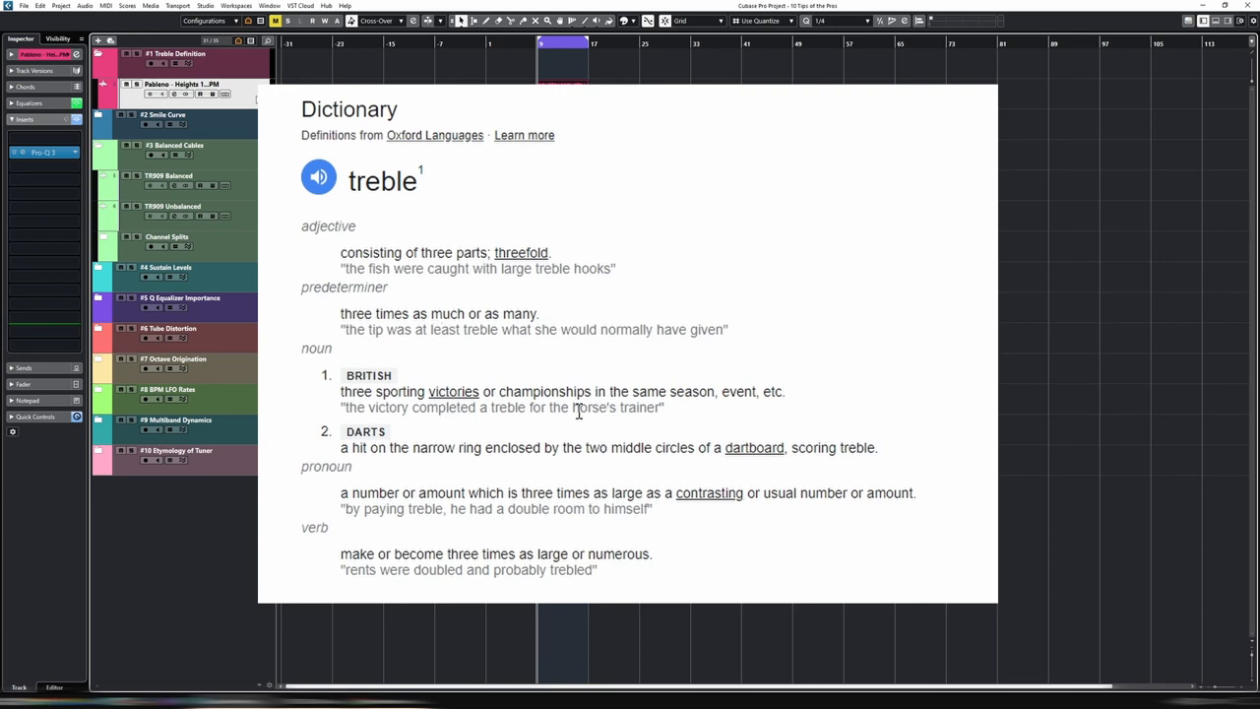
mouse_move(482, 425)
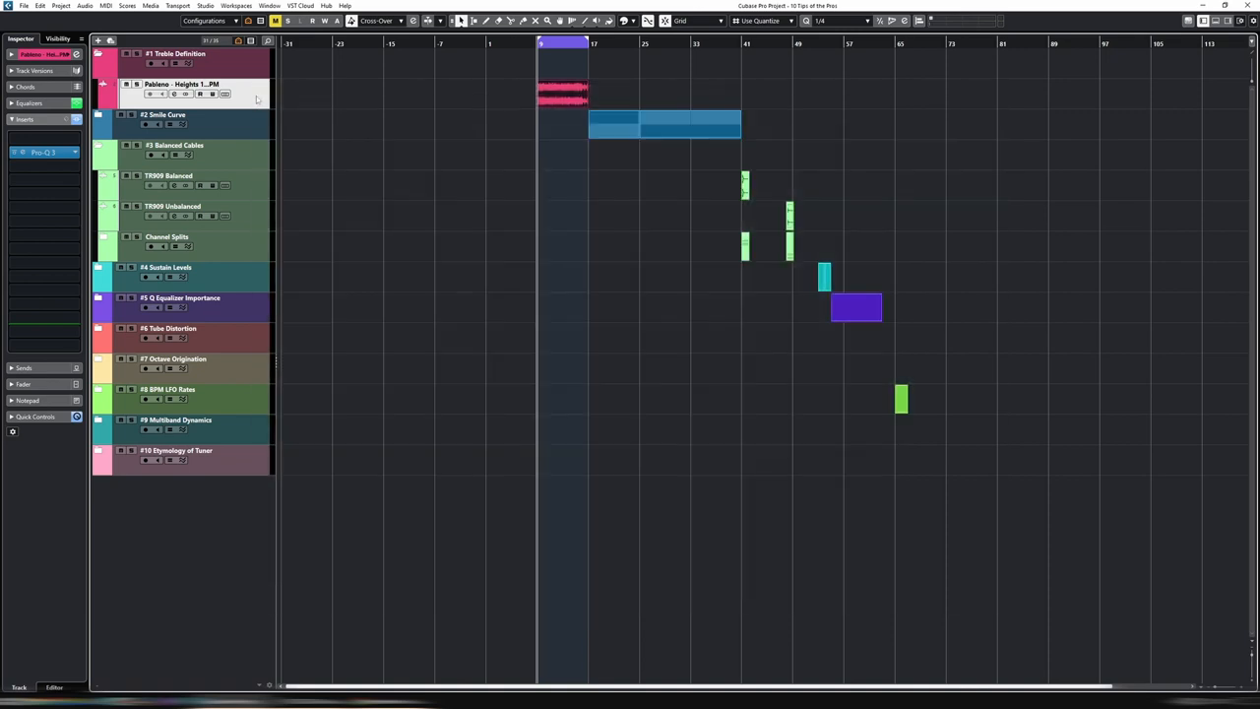
mouse_move(227, 122)
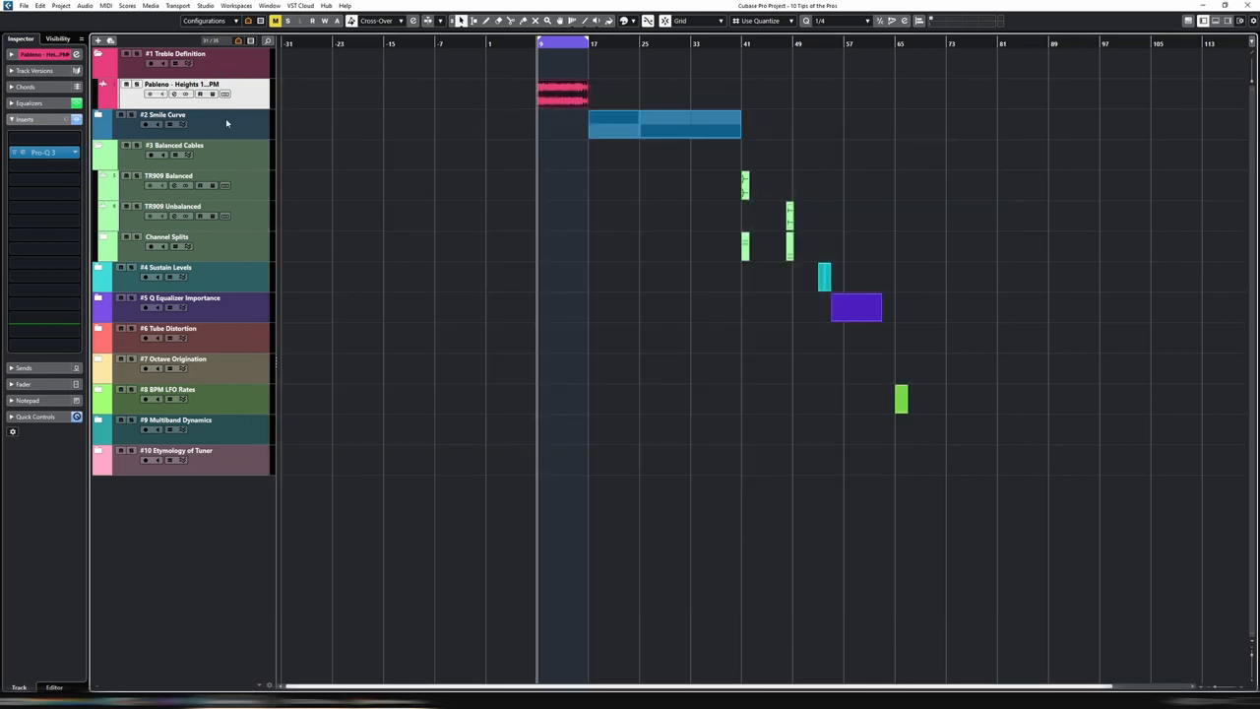
Step: Bring up the Pro-Q 3 equalizer from the Heights track's insert slot, curve still flat
click(43, 151)
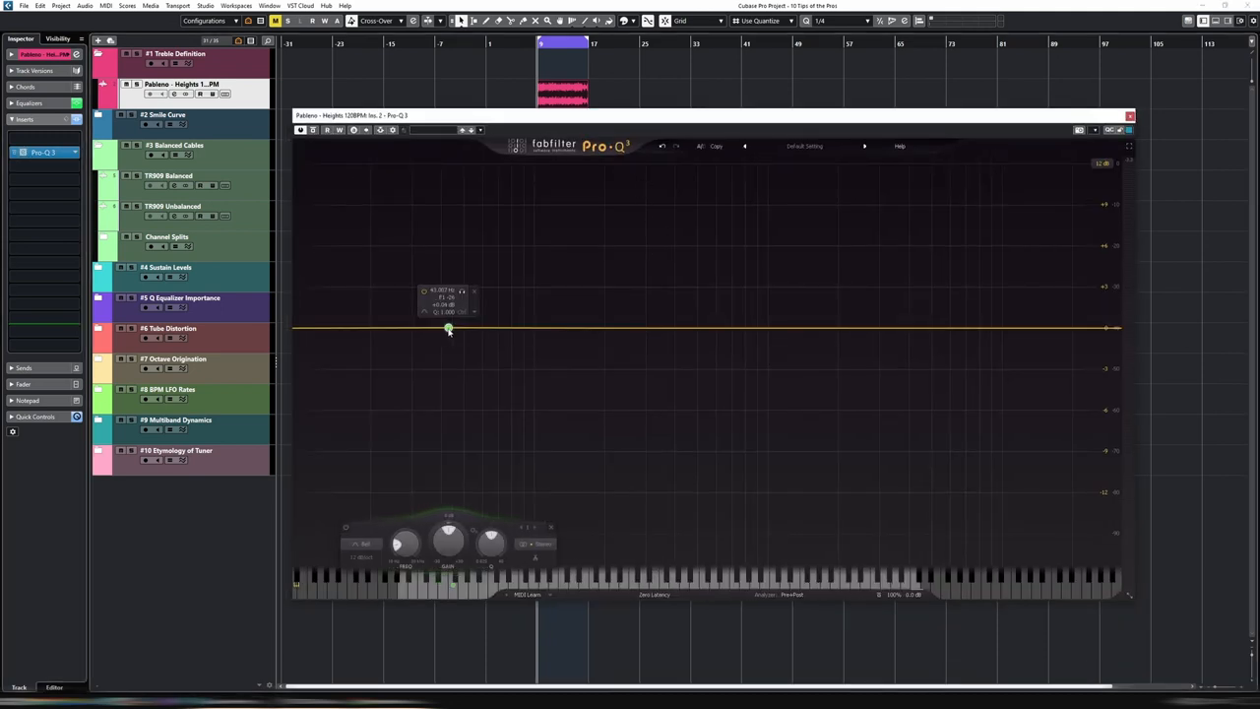
Step: Add a low band and a second band placed in the mids, both left at 0 dB gain
drag(449, 328, 465, 328)
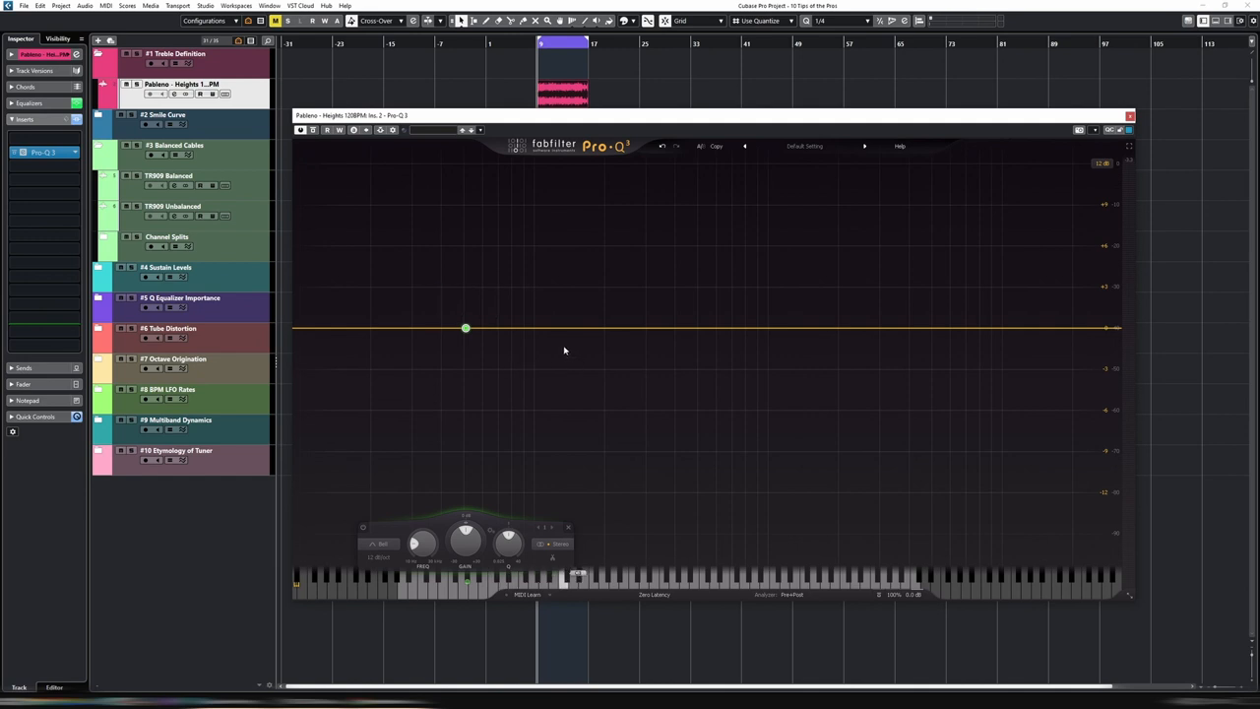
click(464, 326)
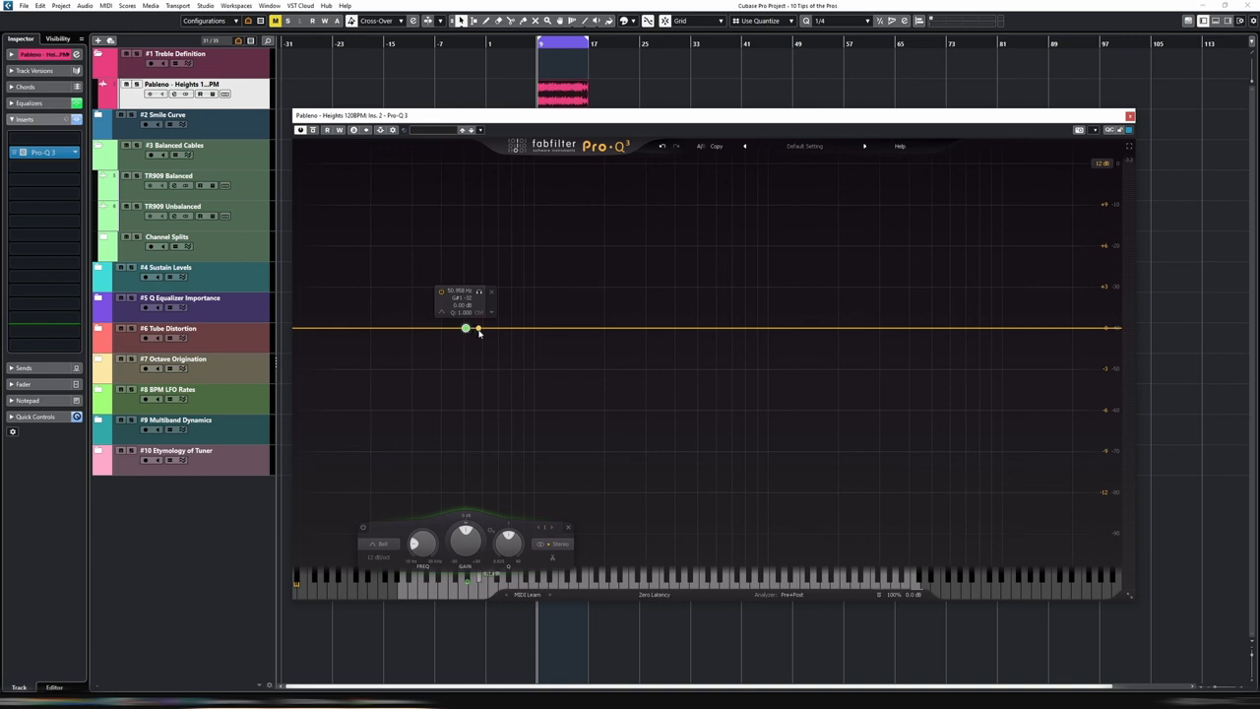
click(543, 327)
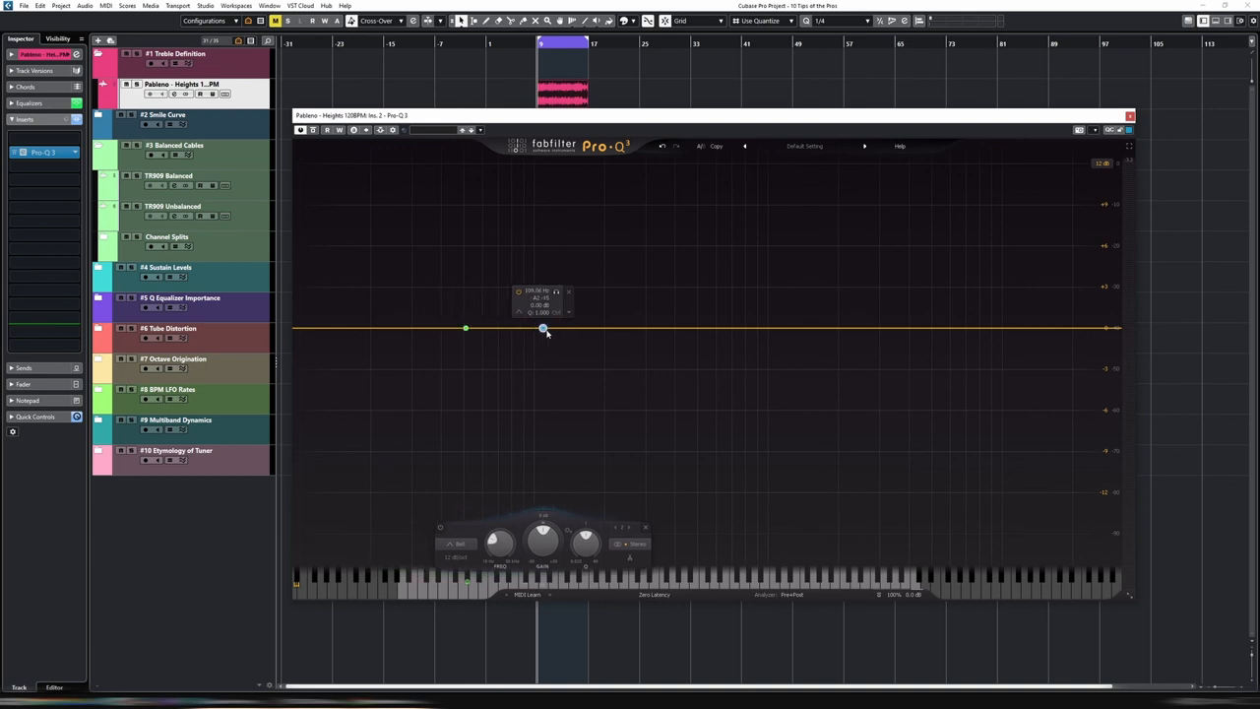
drag(544, 326, 591, 329)
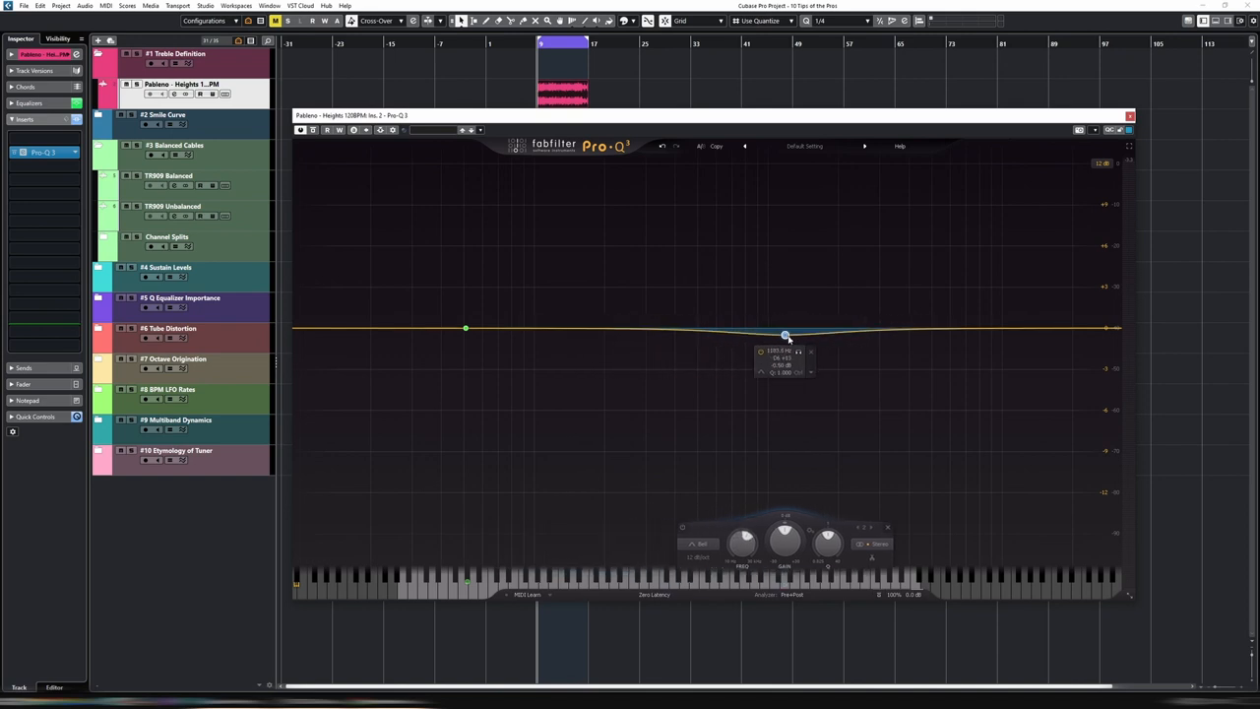
drag(783, 335, 784, 326)
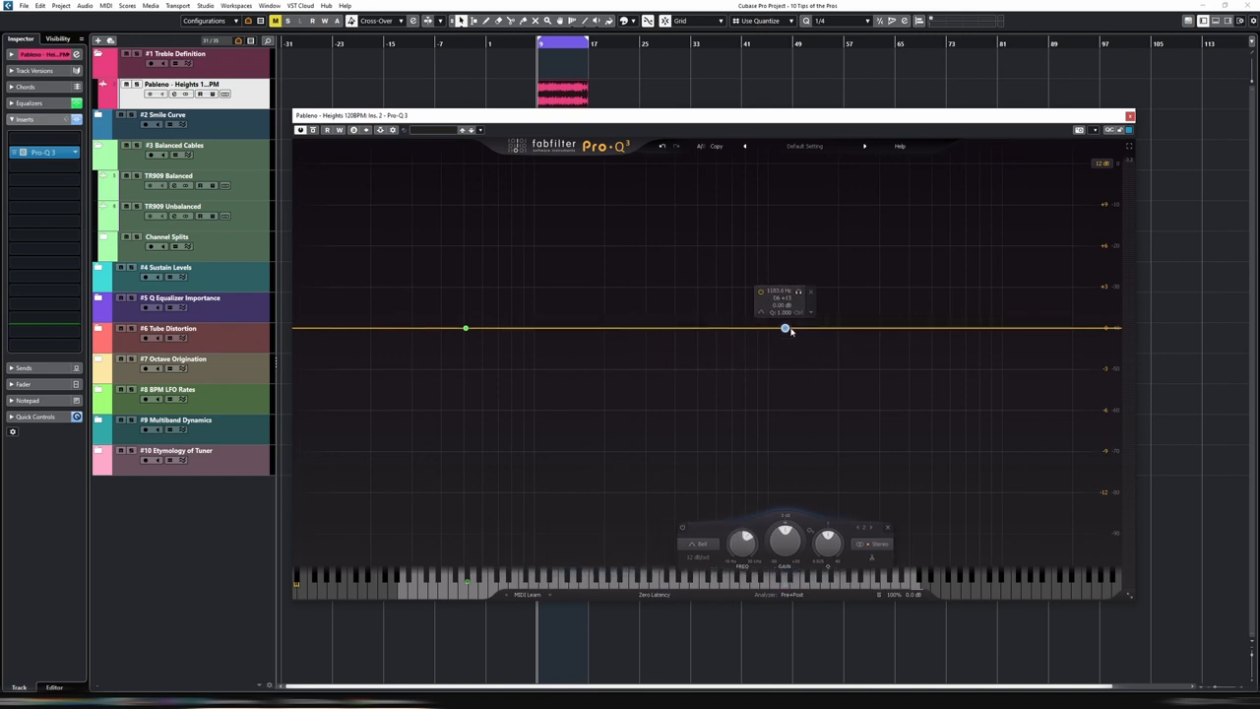
drag(784, 327, 792, 327)
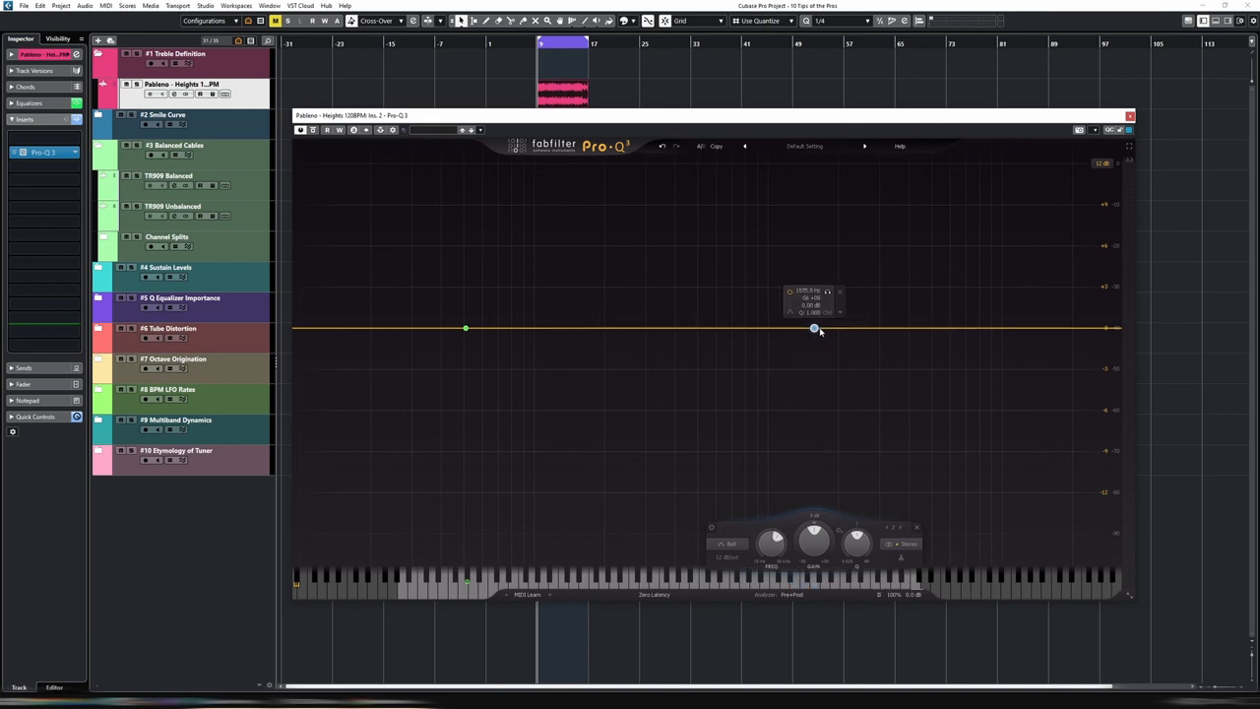
drag(815, 327, 811, 327)
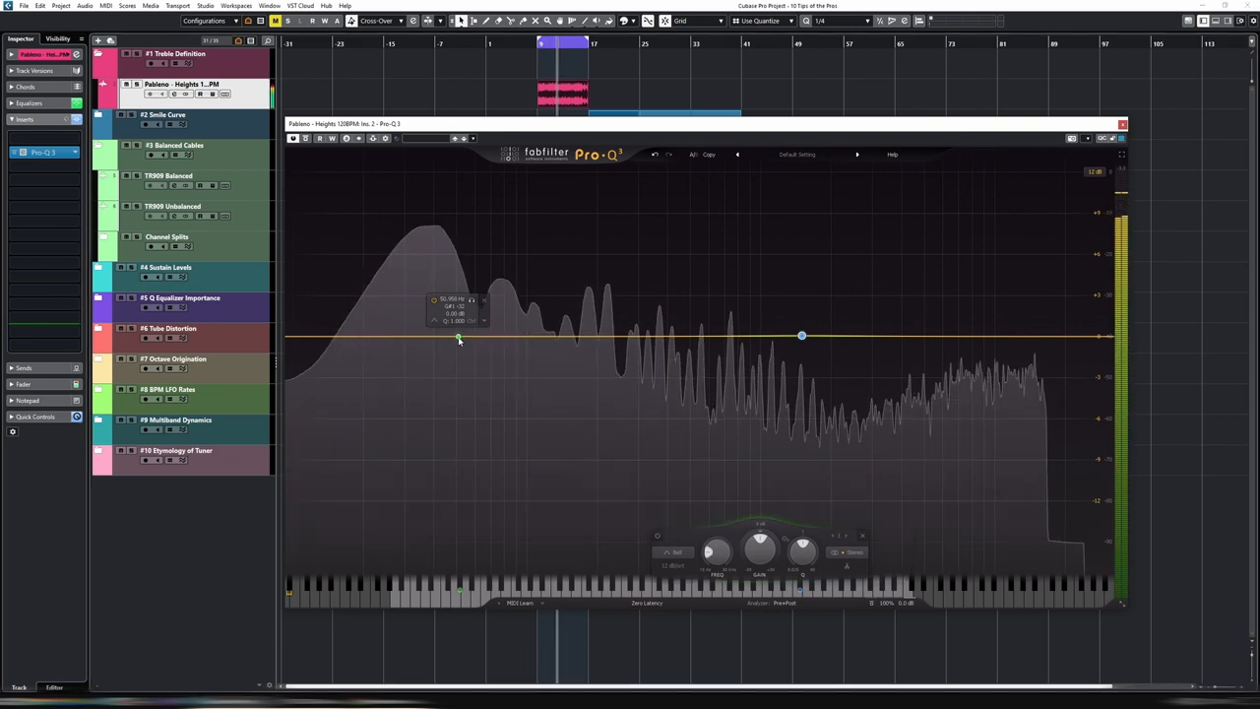
Step: Raise the low band into a broad low-mid bell boost, leaving the mid band flat
drag(457, 338, 457, 305)
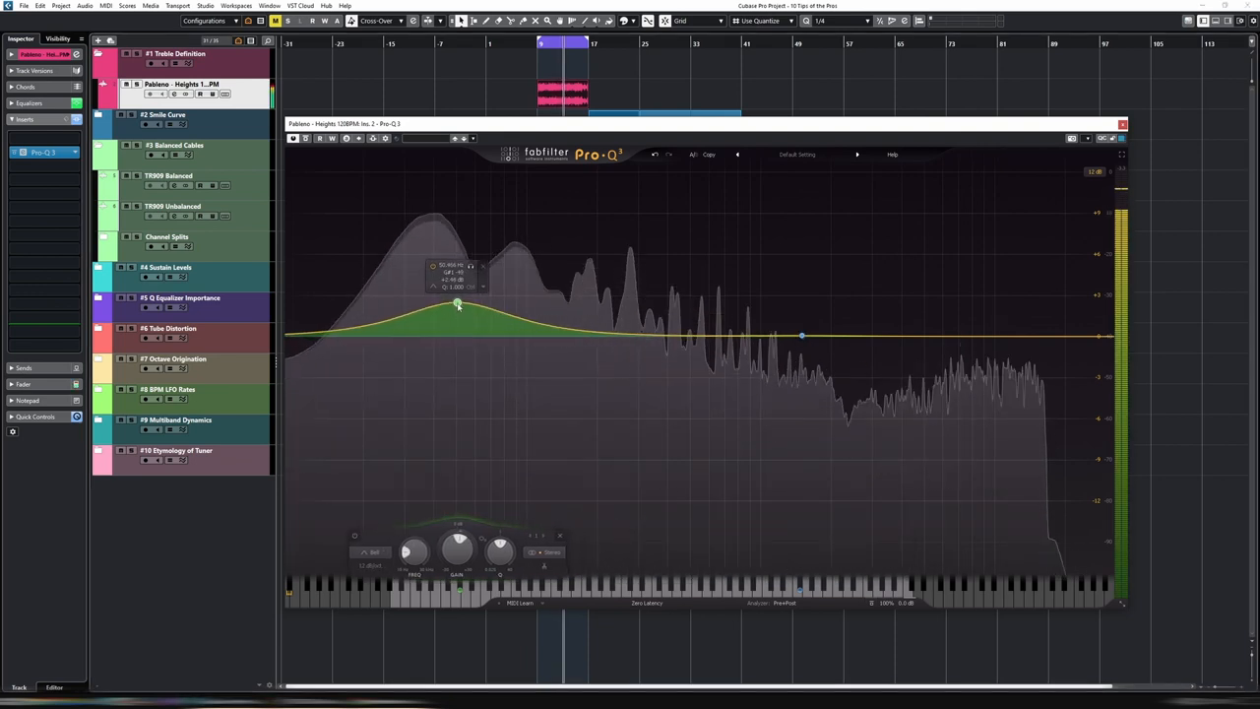
drag(457, 306, 457, 293)
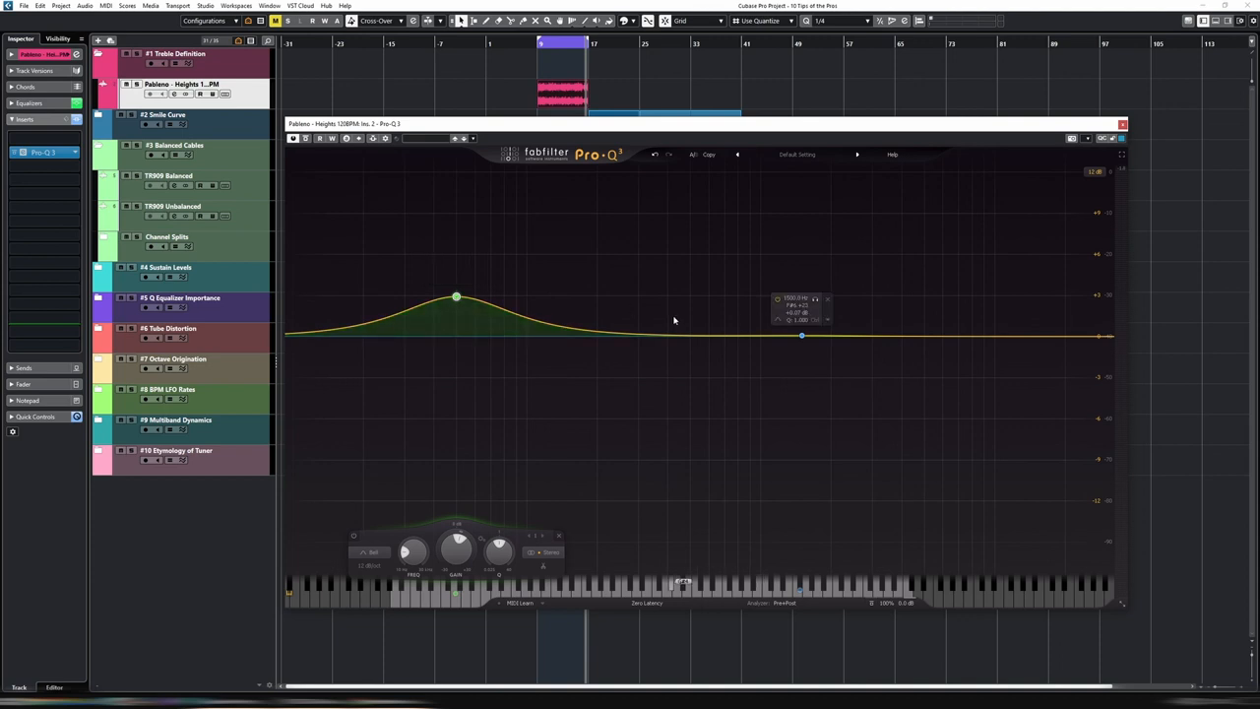
mouse_move(563, 307)
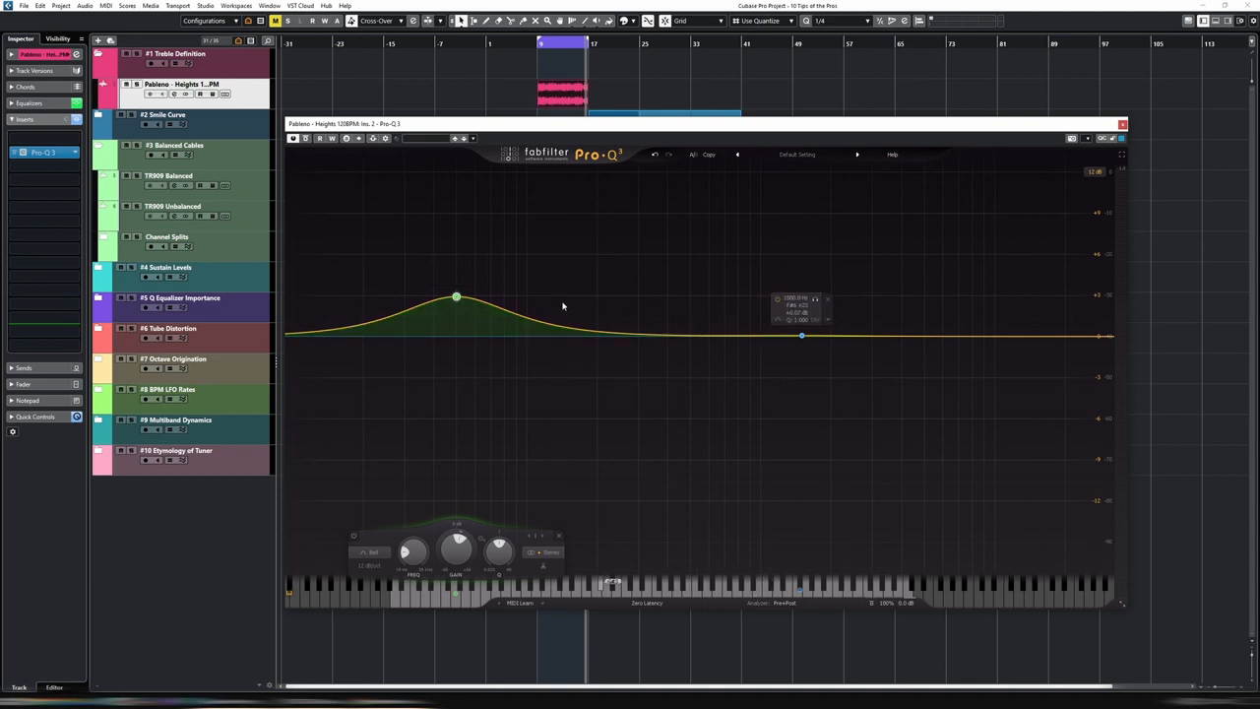
Step: Pull the low-mid bell band back down to 0 dB so the curve is flat again
click(457, 298)
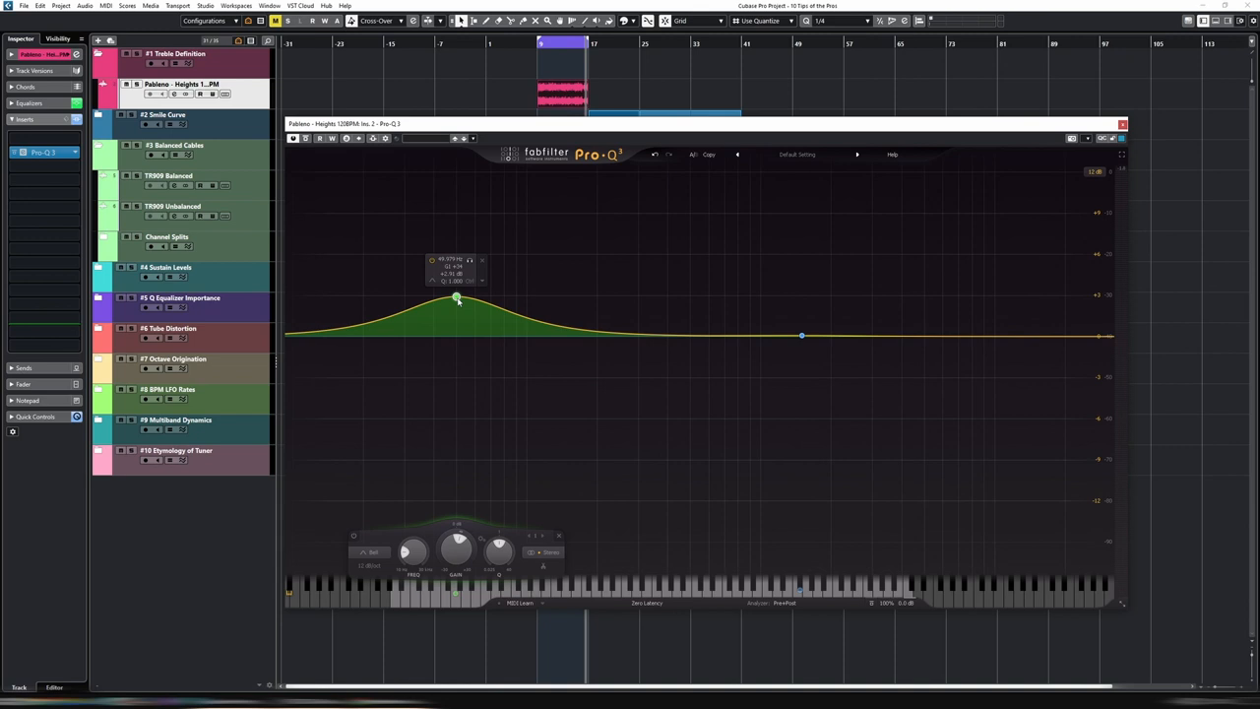
drag(457, 297, 455, 336)
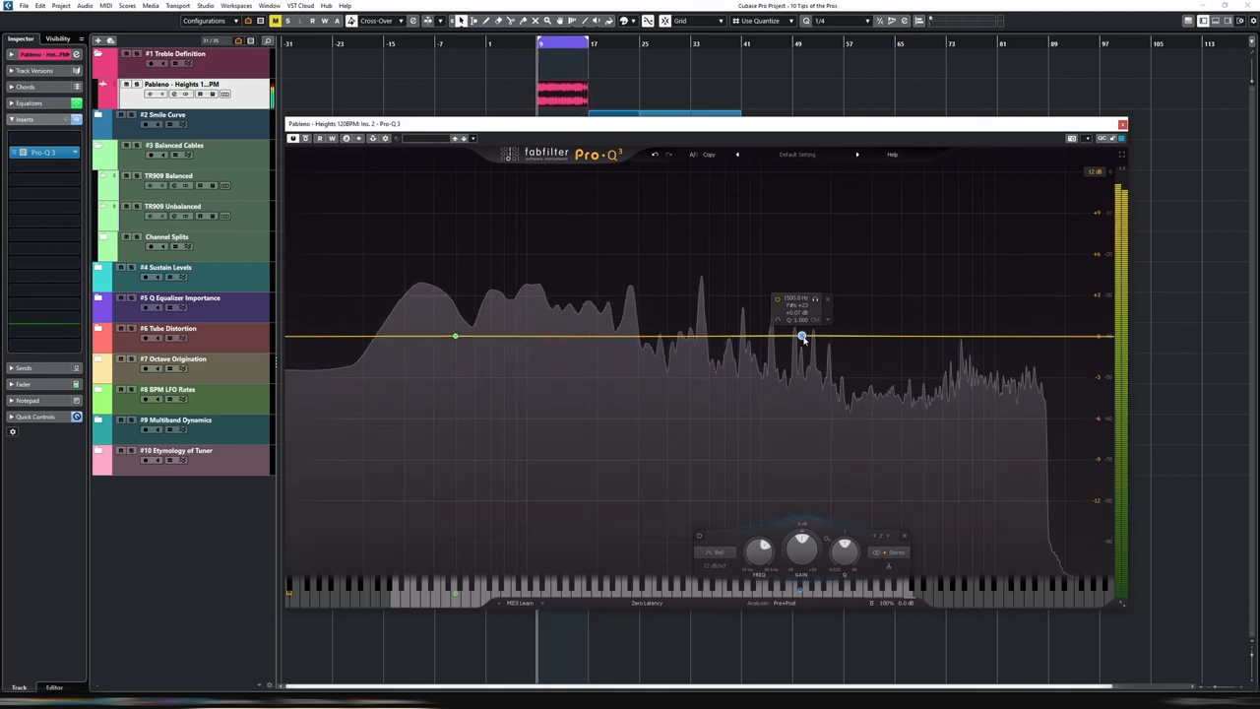
Step: Drag the midrange band down into a progressively deeper dip in the mids
drag(803, 336, 799, 339)
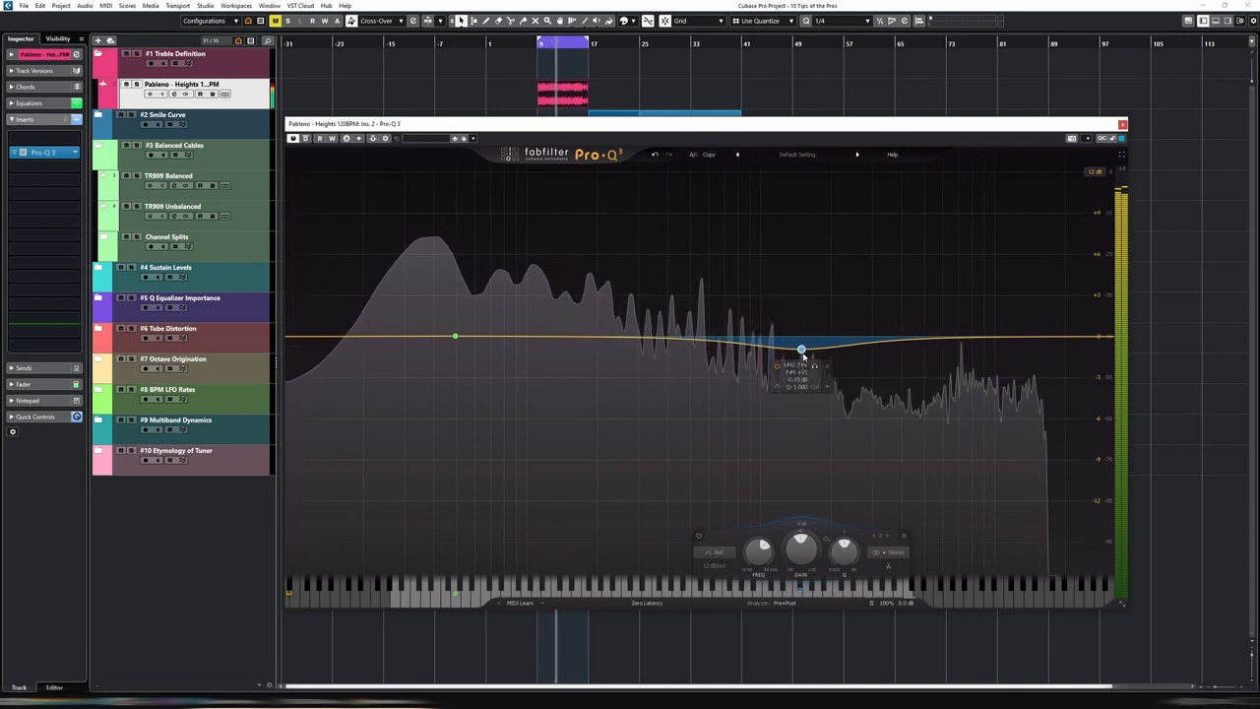
drag(801, 350, 802, 358)
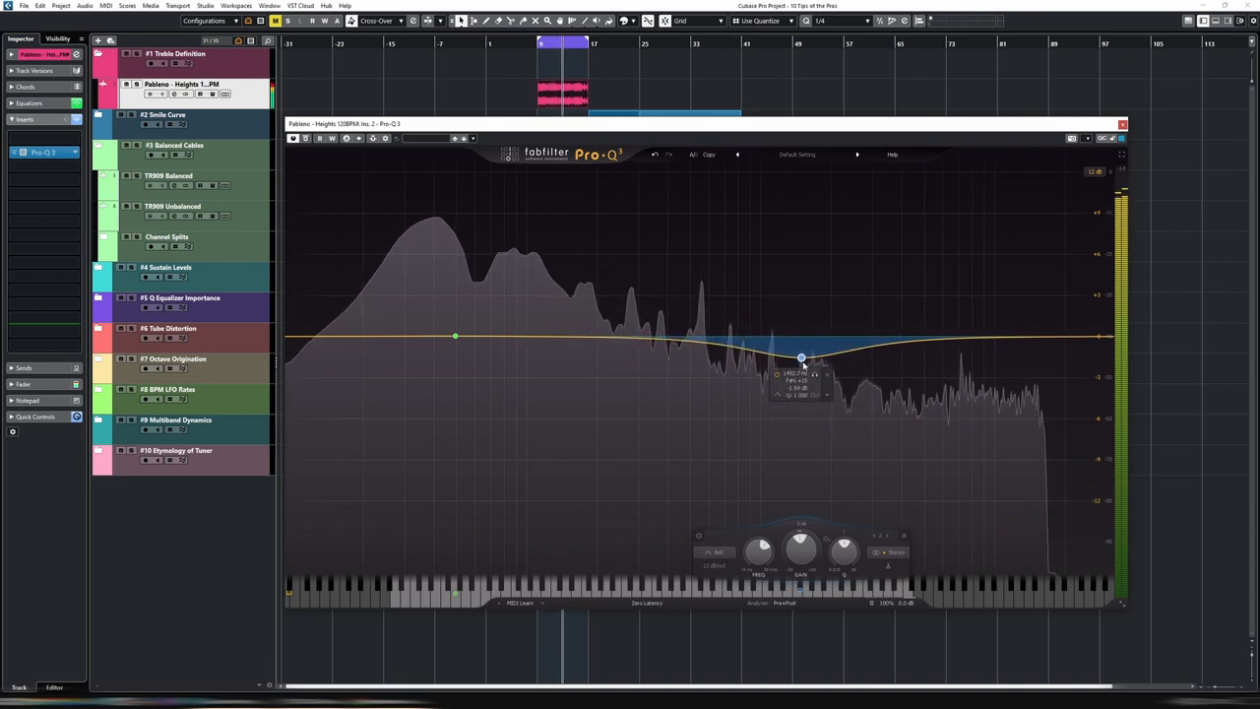
drag(799, 356, 803, 364)
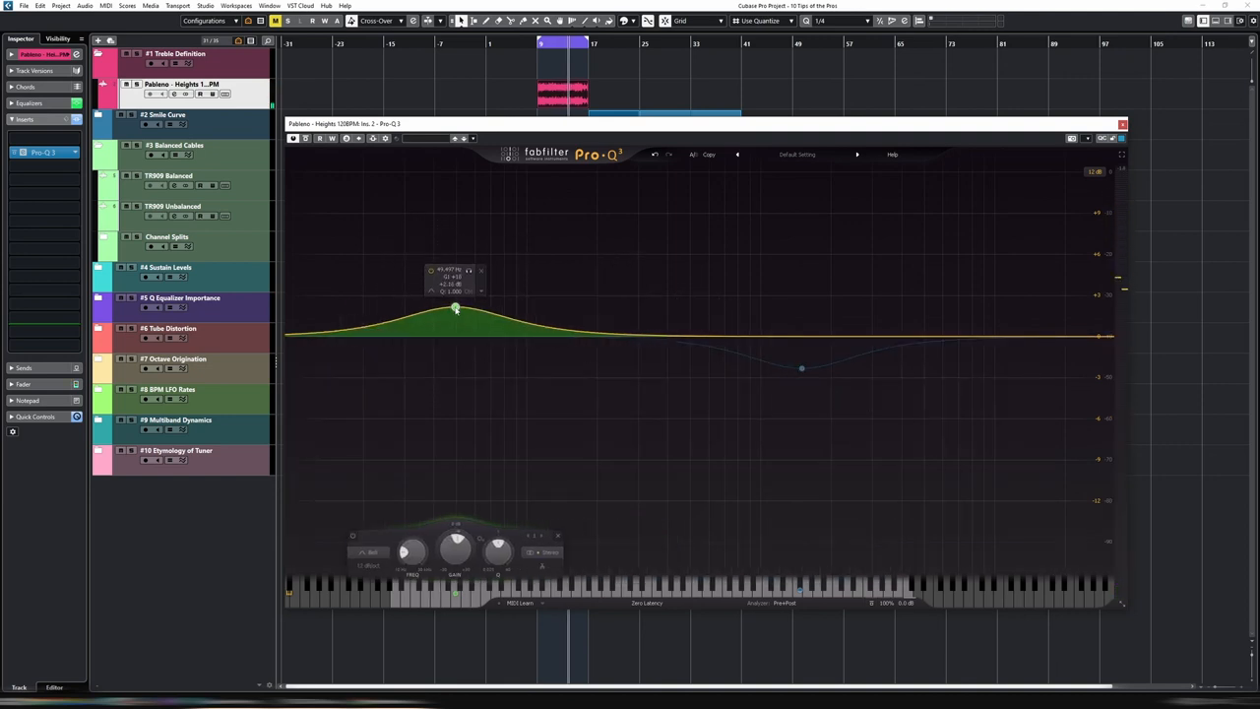
Step: Nudge the low band's boost slightly higher before leaving the plugin
drag(457, 311, 456, 303)
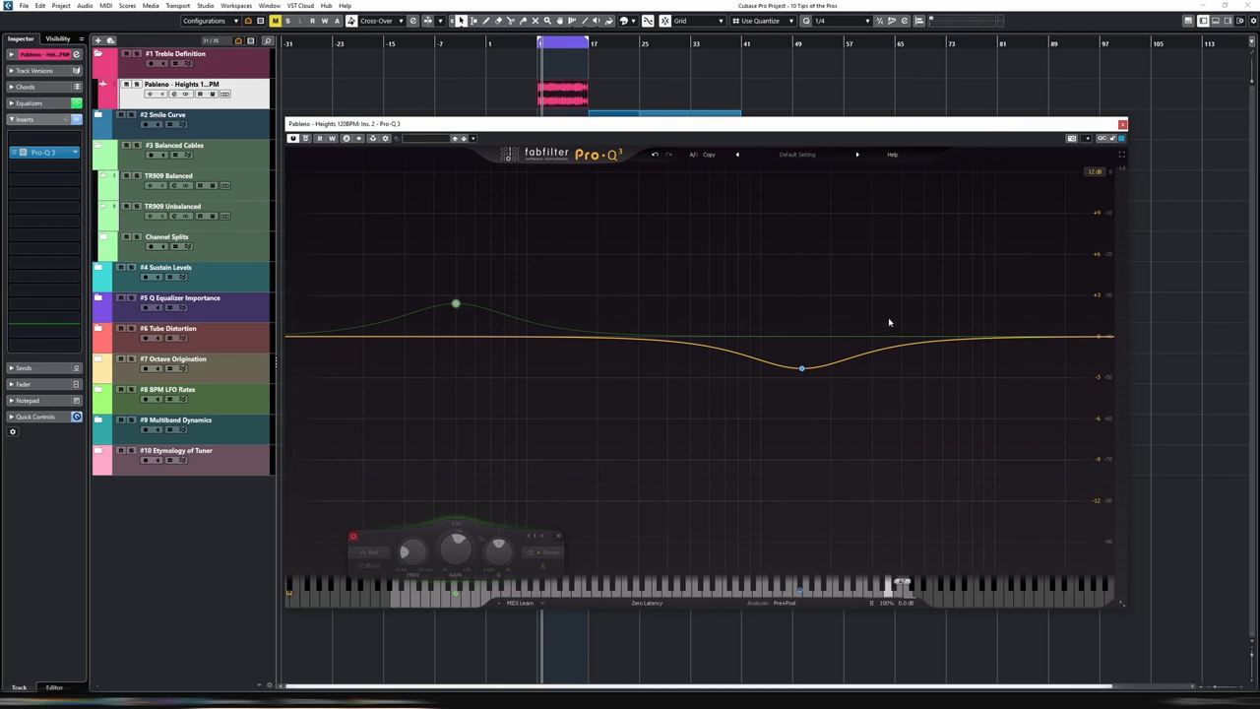
mouse_move(847, 339)
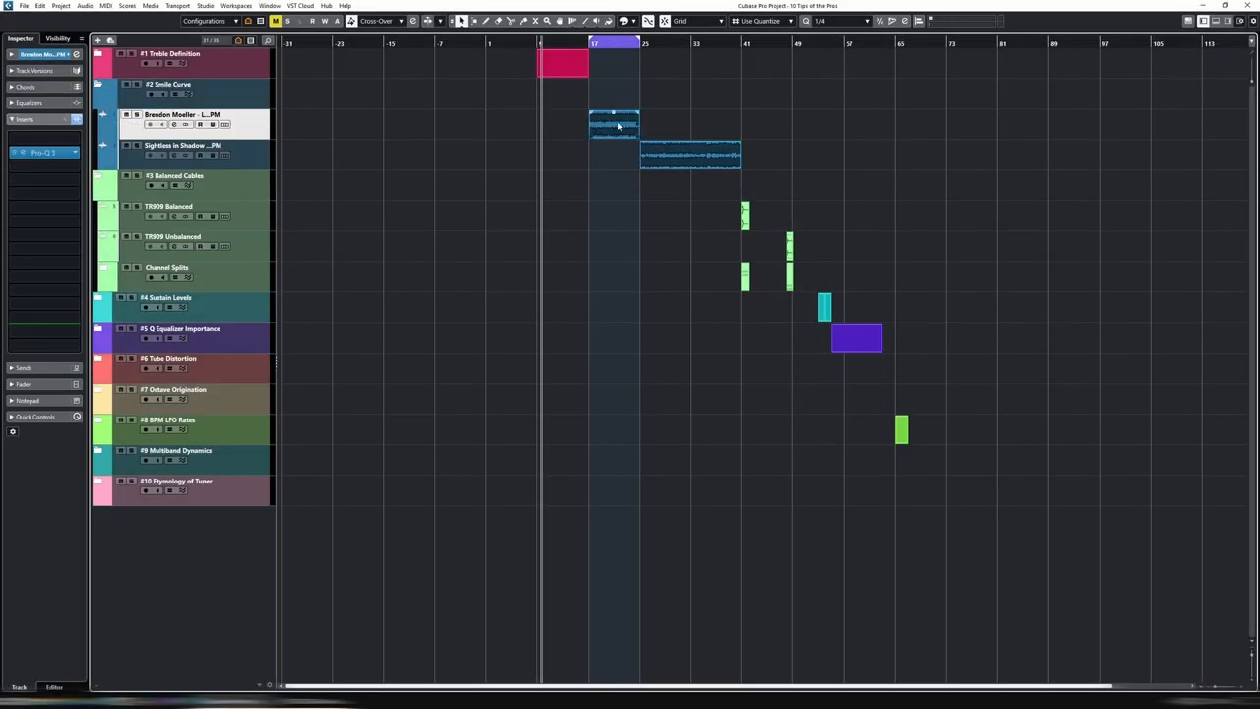
Step: Bring up a fresh Pro-Q 3 on the first track of the Smile Curve folder
click(614, 126)
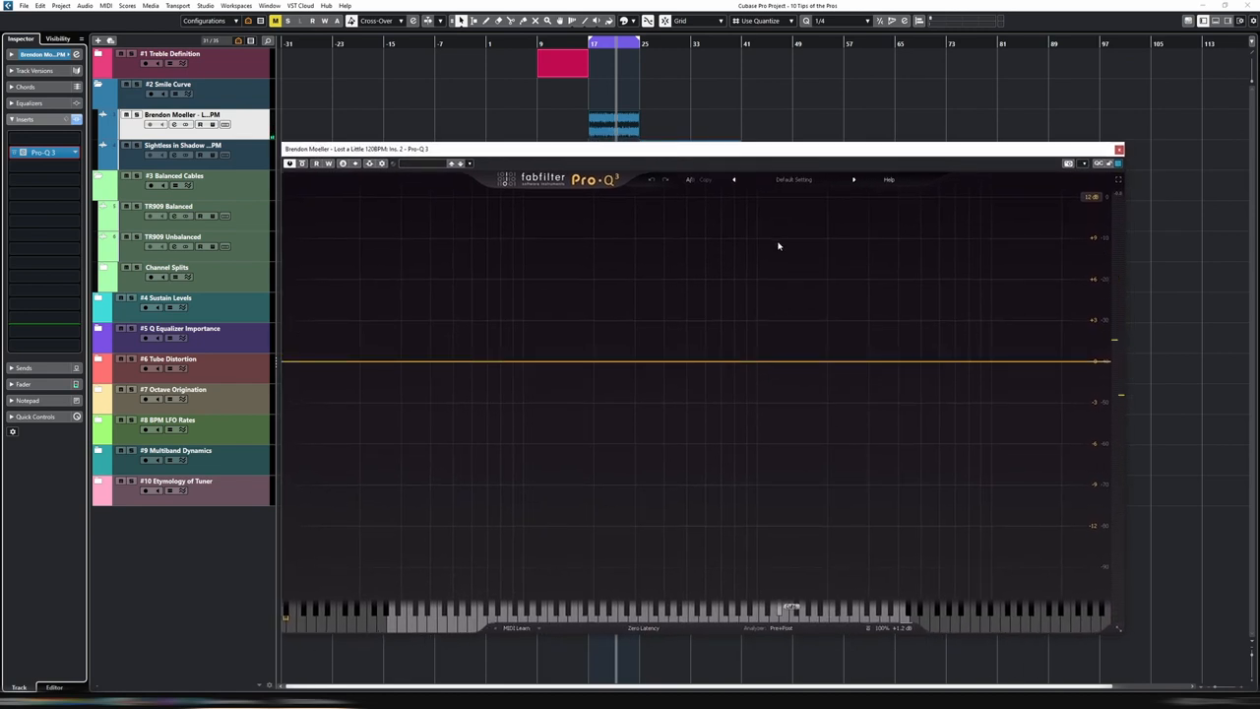
mouse_move(687, 158)
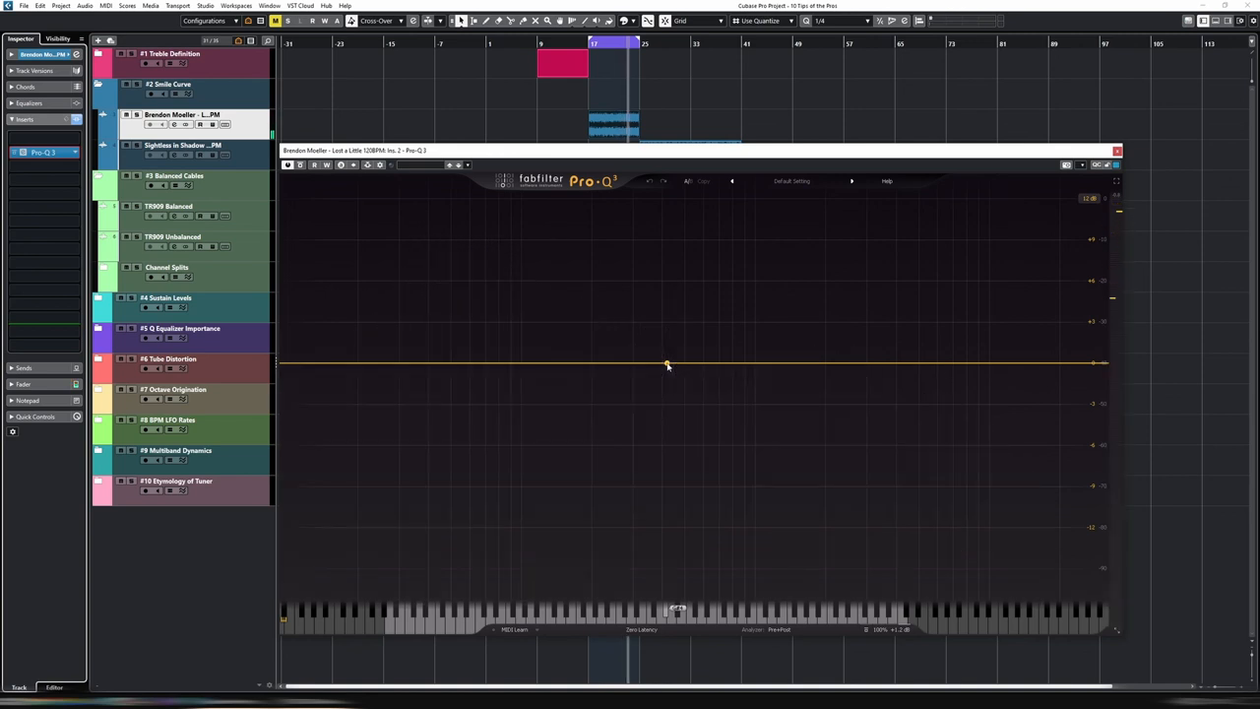
Step: Add a mid bell band and pull it into a wide, gentle dip, refining it during playback
click(668, 364)
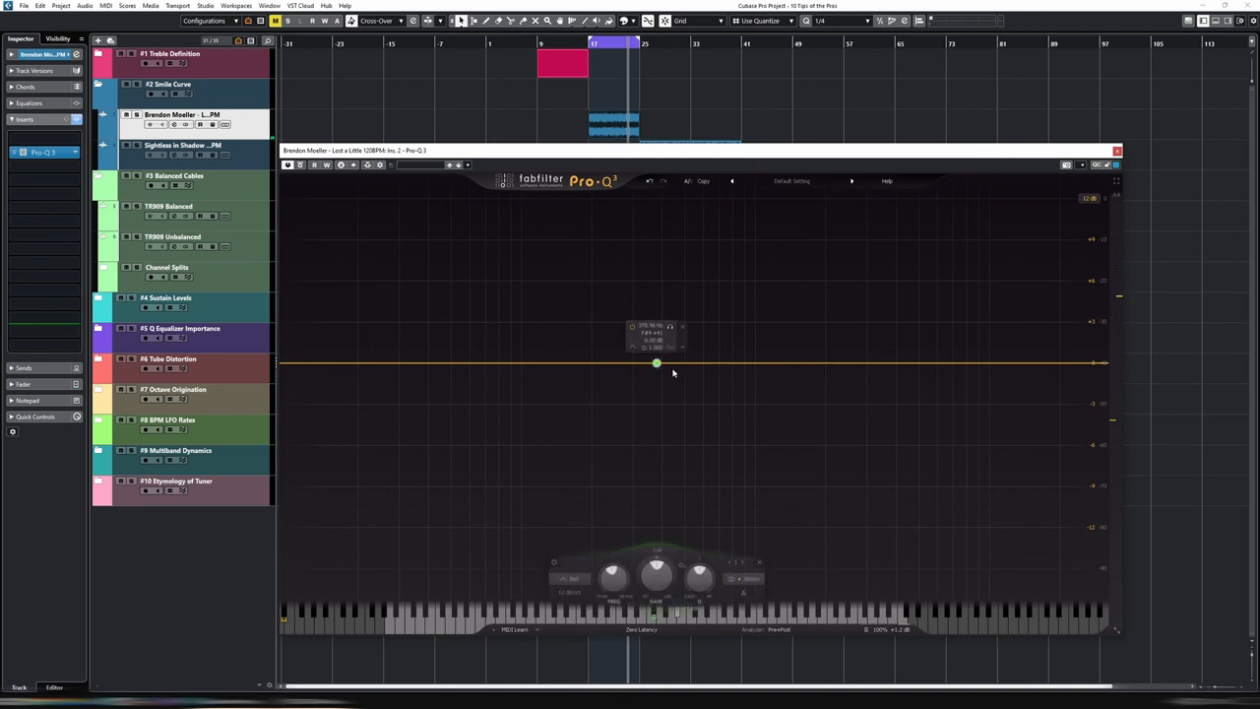
drag(657, 364, 654, 402)
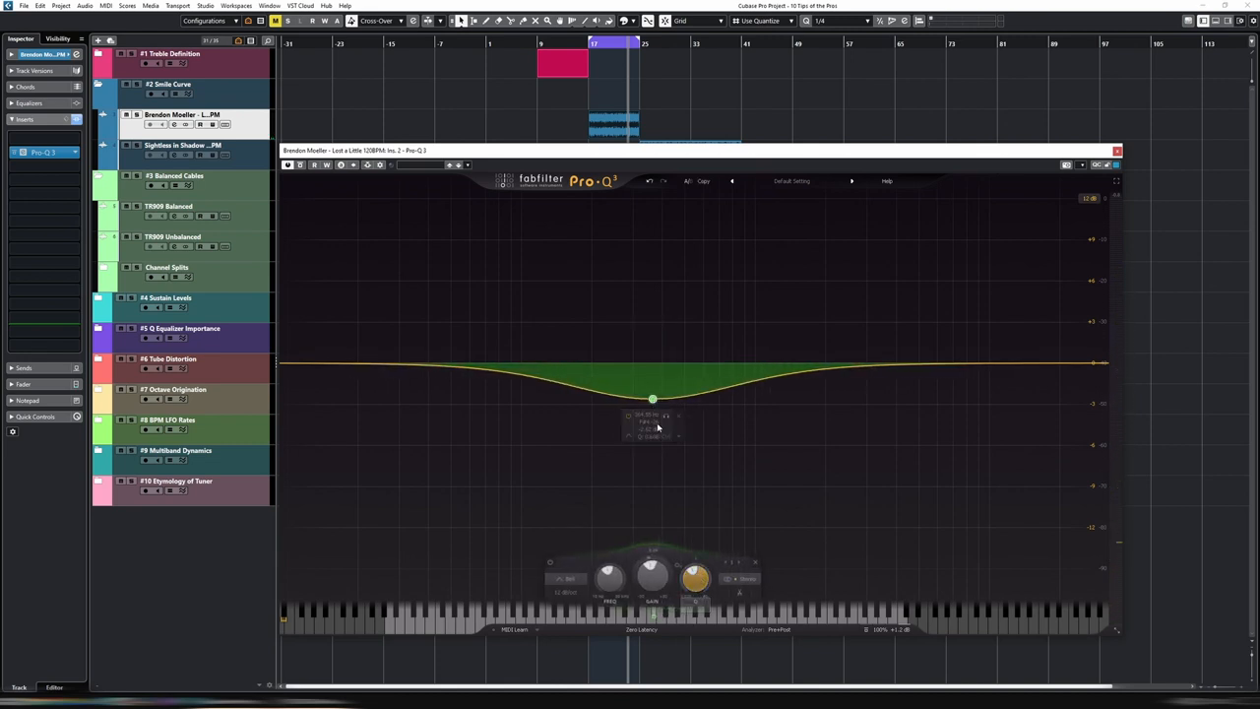
drag(654, 397, 661, 394)
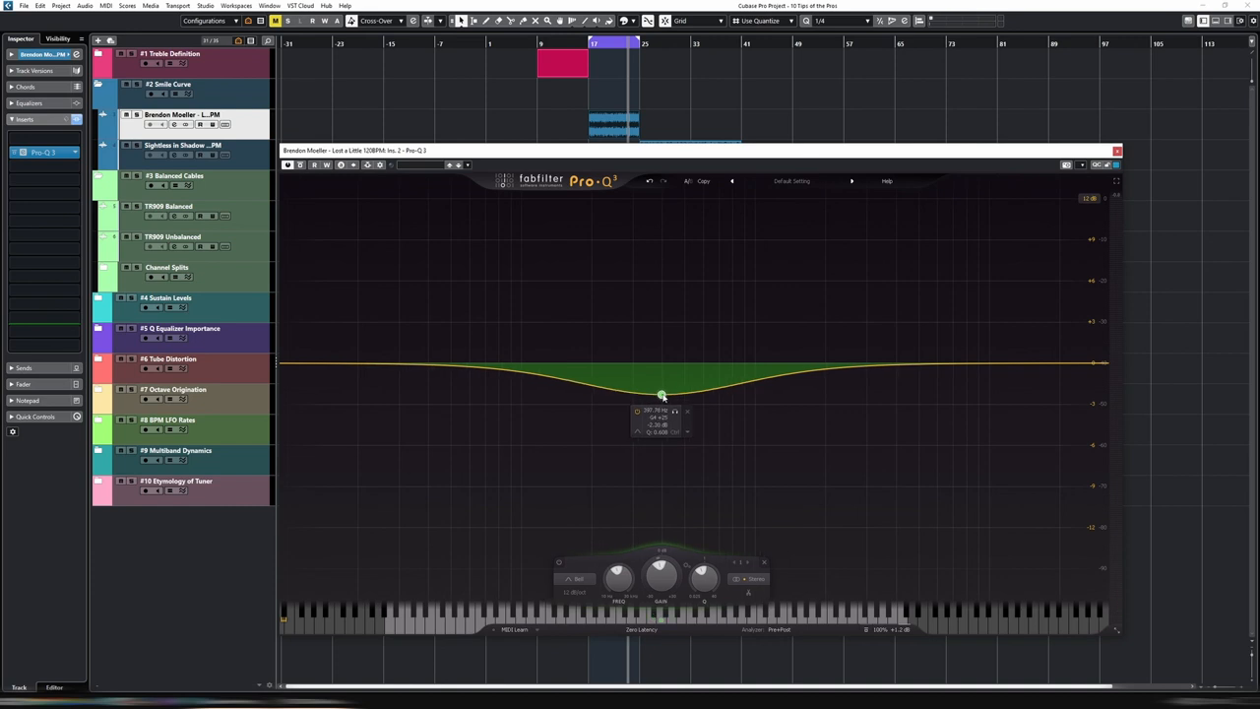
drag(661, 396, 658, 398)
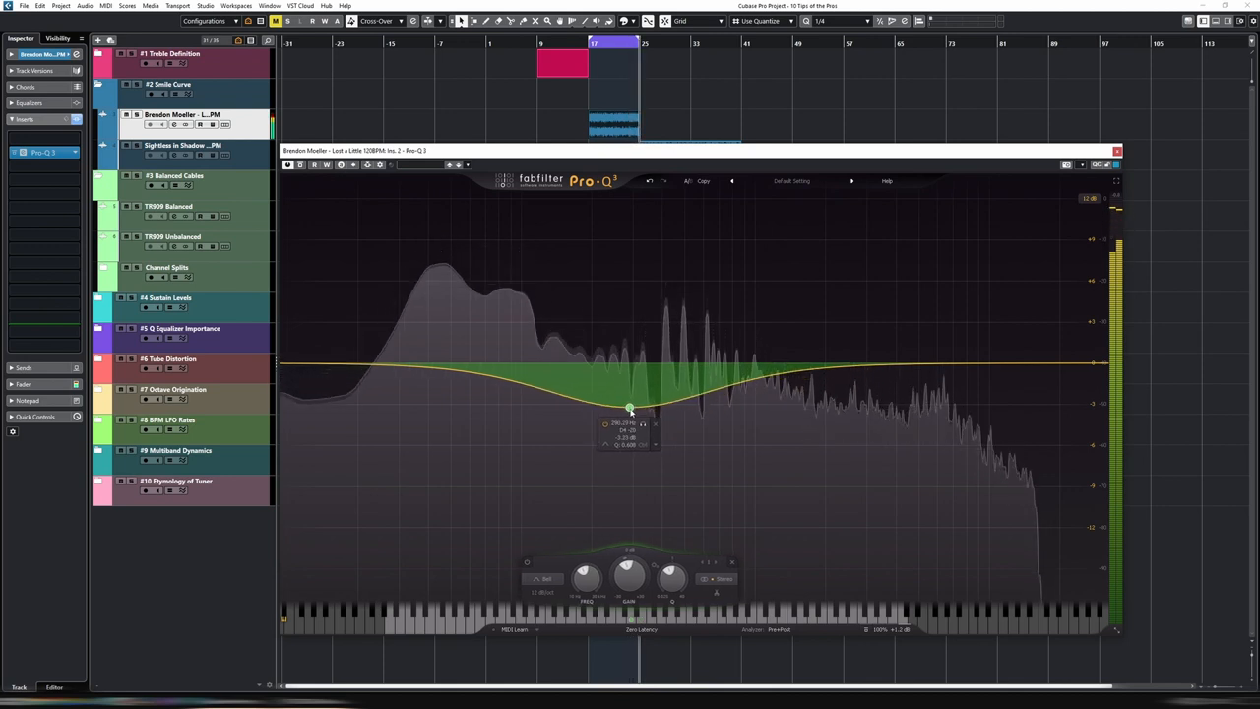
drag(630, 406, 642, 398)
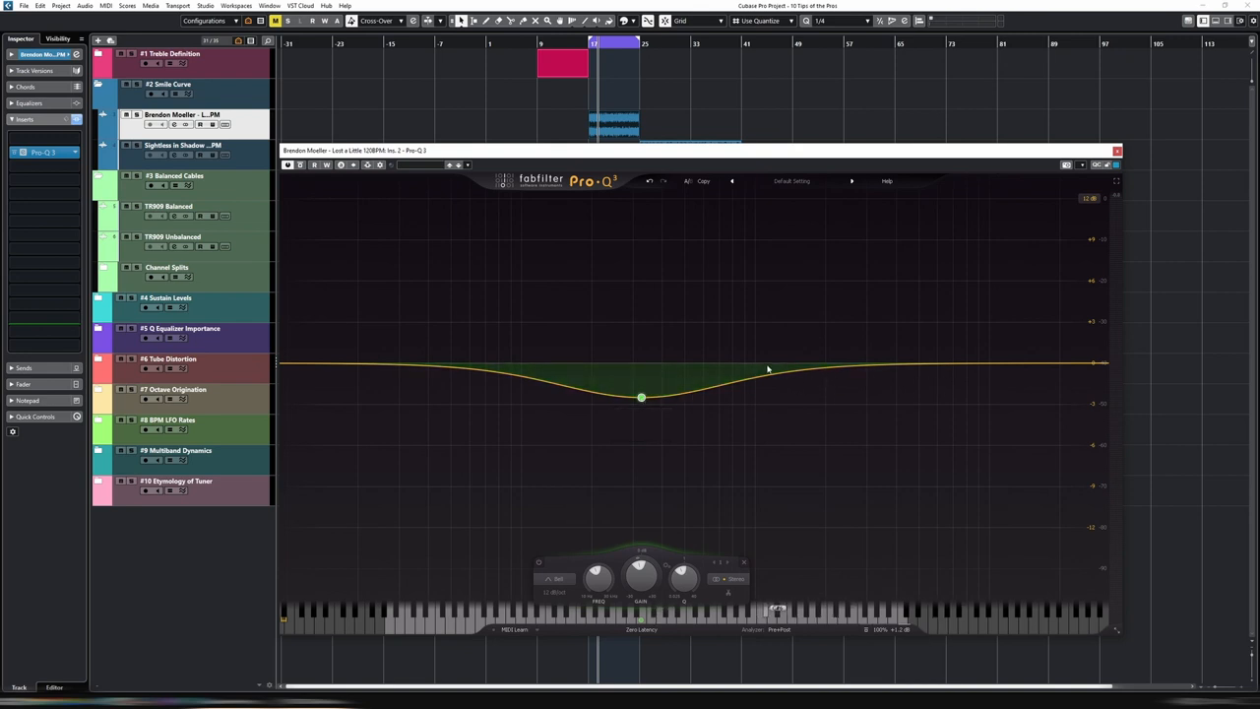
Step: Fine-tune the depth and position of the mid dip while the track plays
drag(641, 397, 639, 403)
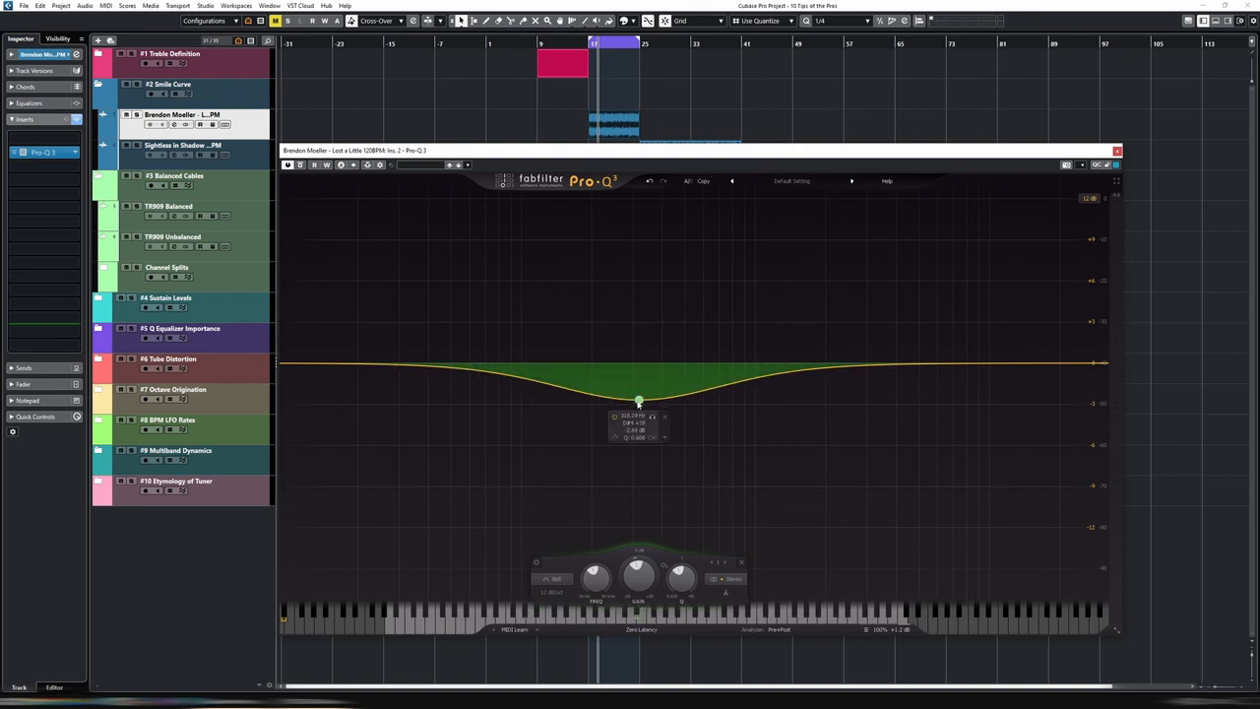
drag(638, 402, 638, 397)
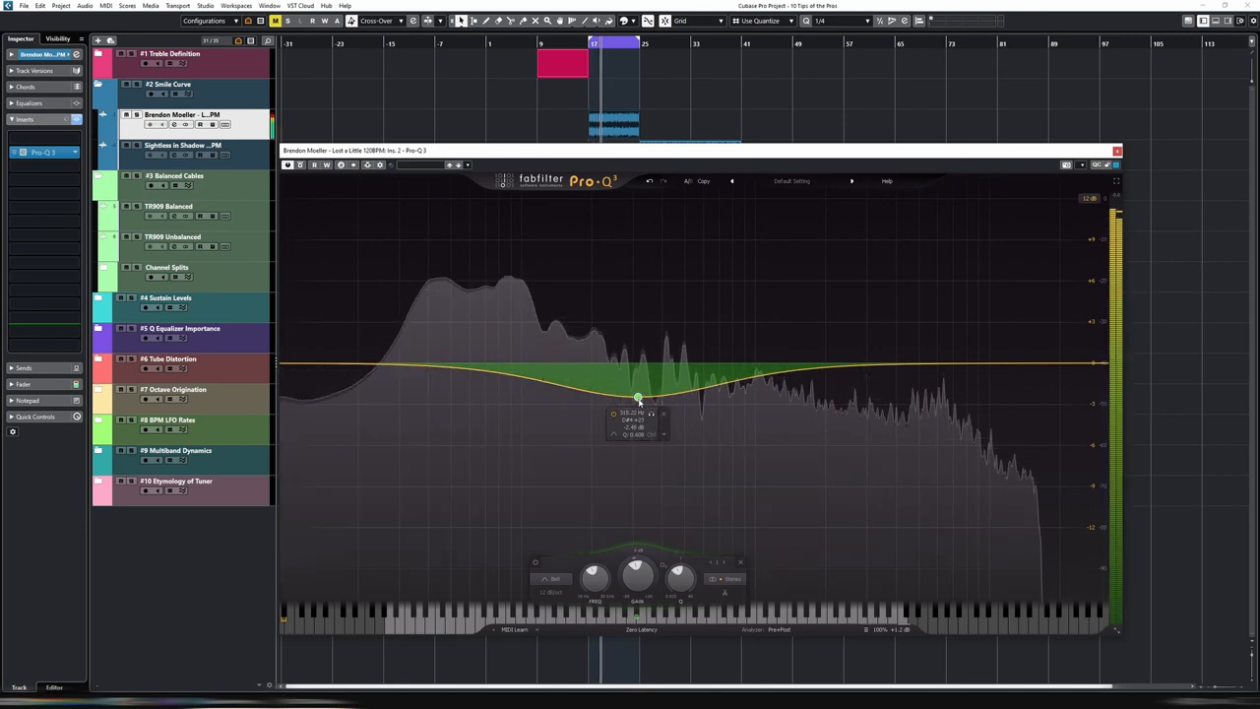
drag(638, 397, 634, 402)
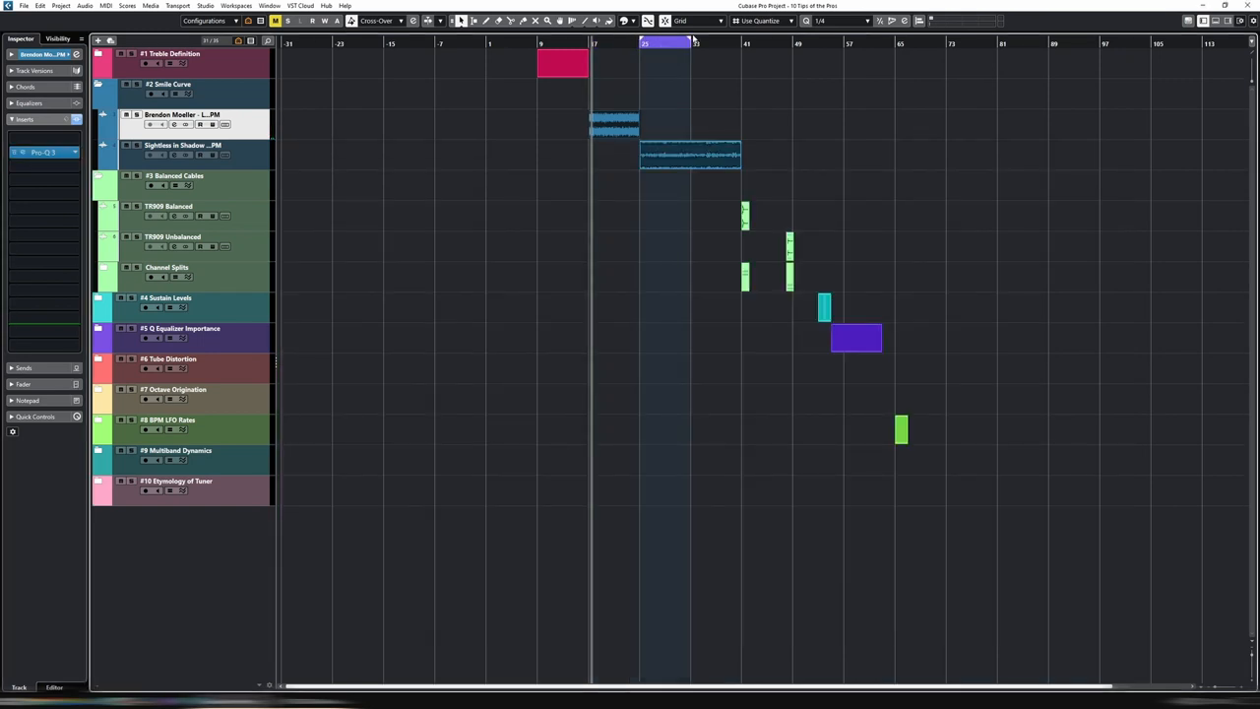
Step: Check the Pro-Q 3 on the third Smile Curve track, then close its window
click(689, 154)
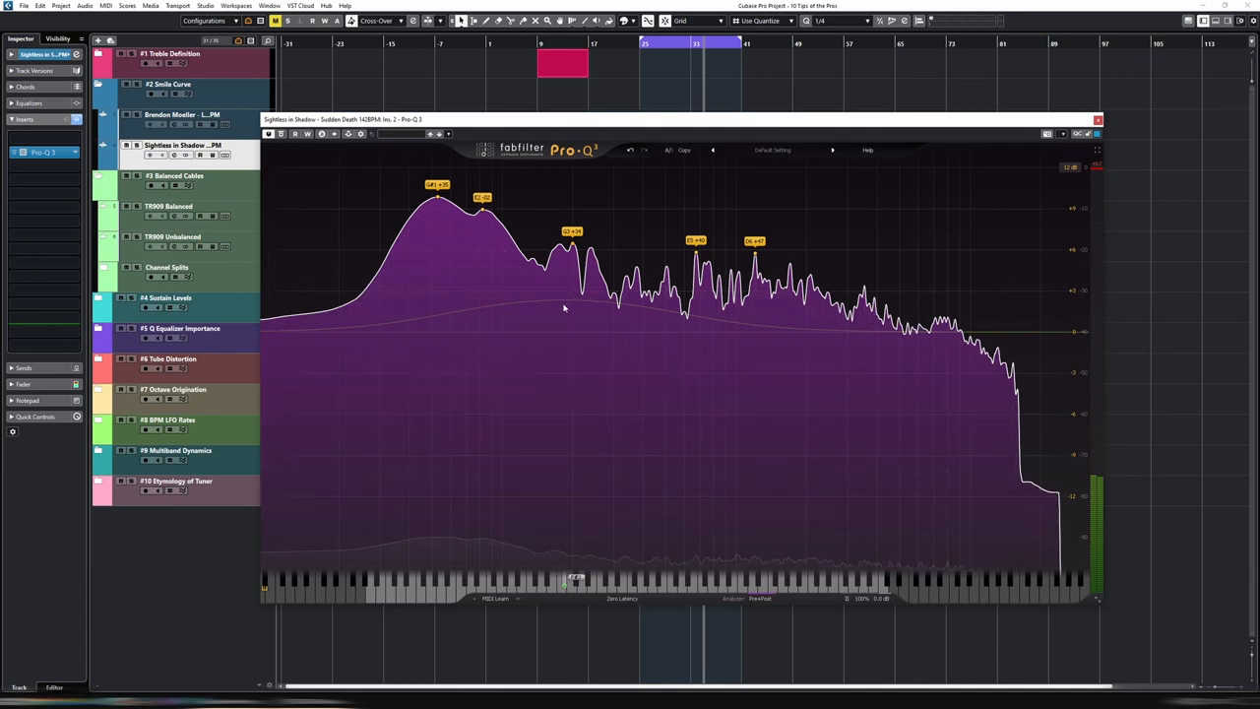
click(563, 299)
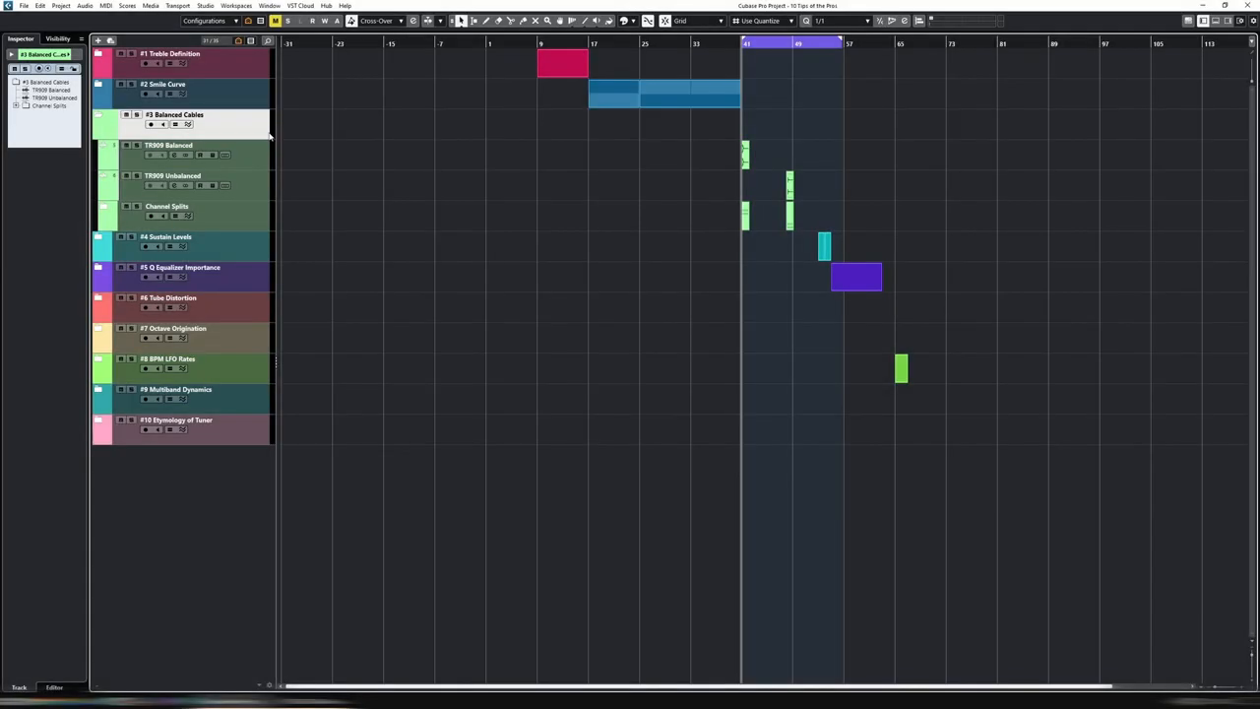
mouse_move(260, 136)
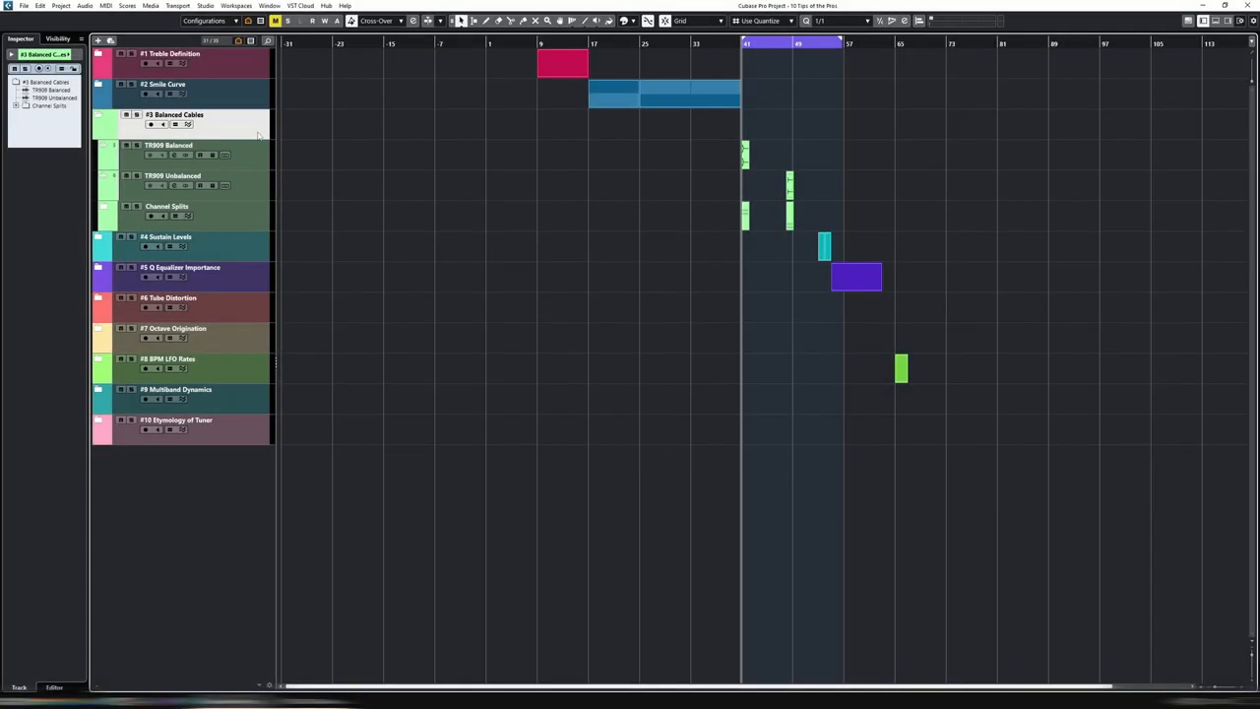